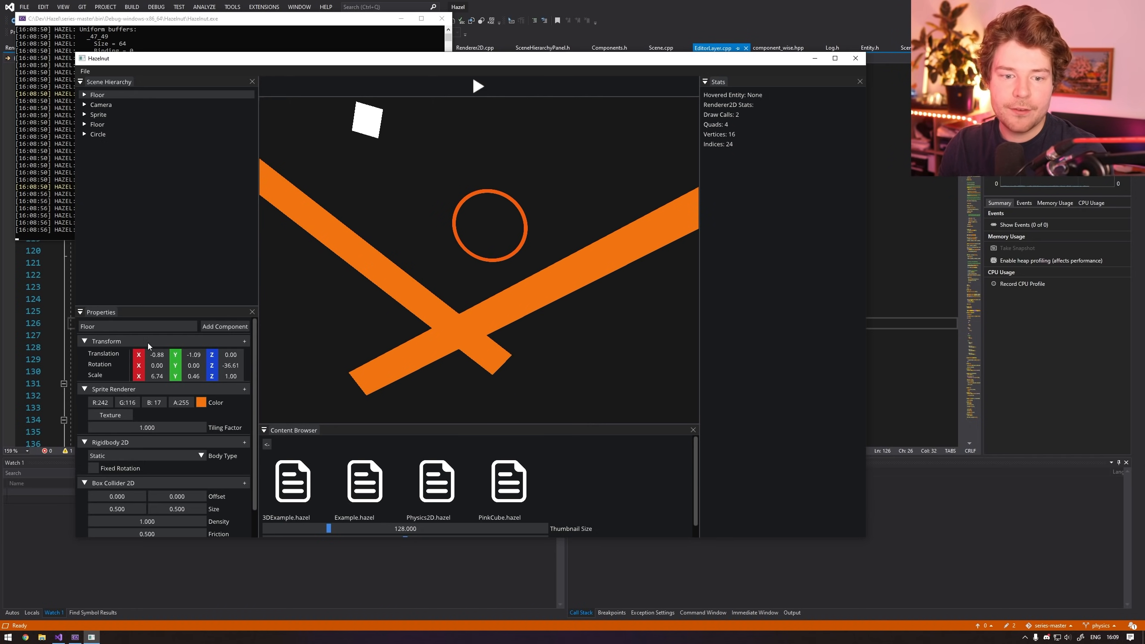
{"action": "mouse_move", "coordinate": [521, 333]}
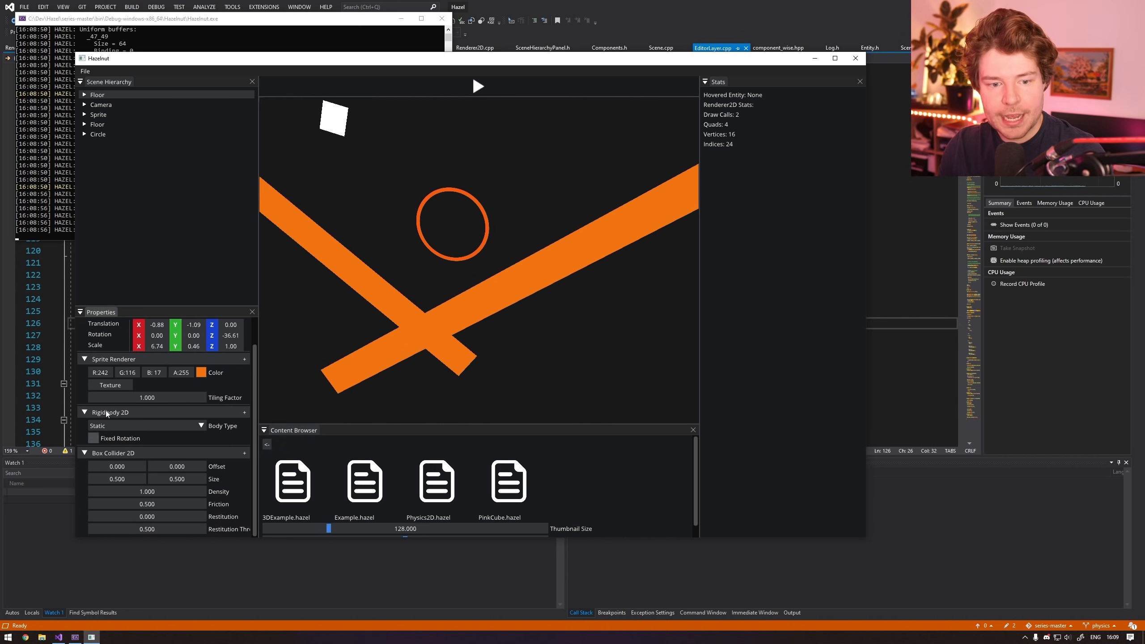
{"action": "mouse_move", "coordinate": [144, 449]}
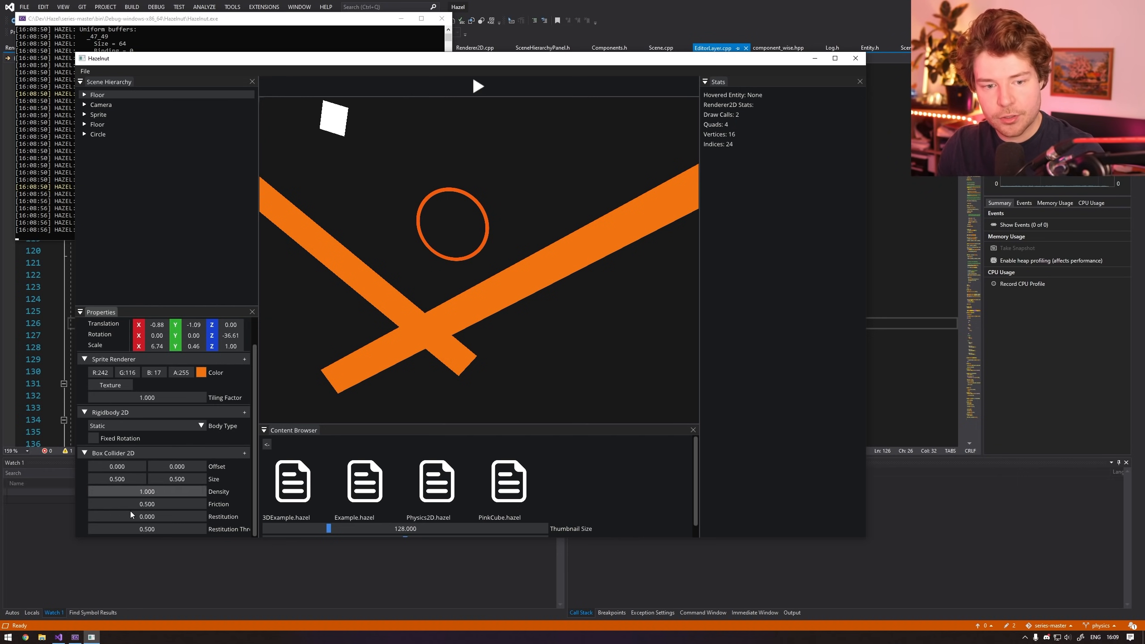
{"action": "mouse_move", "coordinate": [385, 290]}
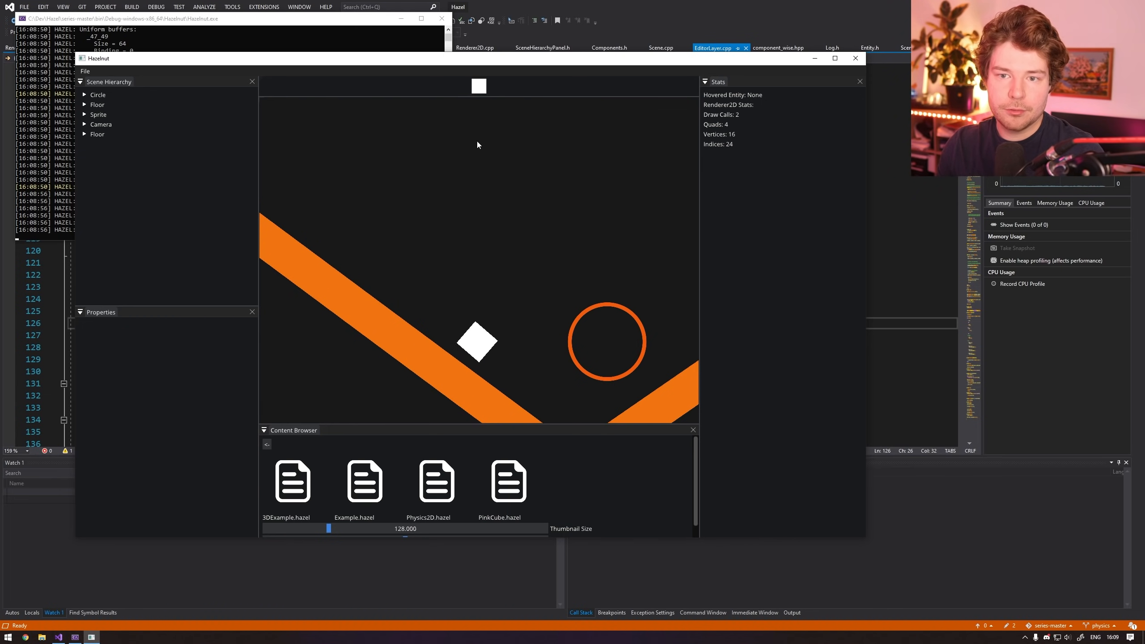
Play and stop the physics scene, then select the Circle entity to view its components.
{"action": "left_click", "coordinate": [478, 86]}
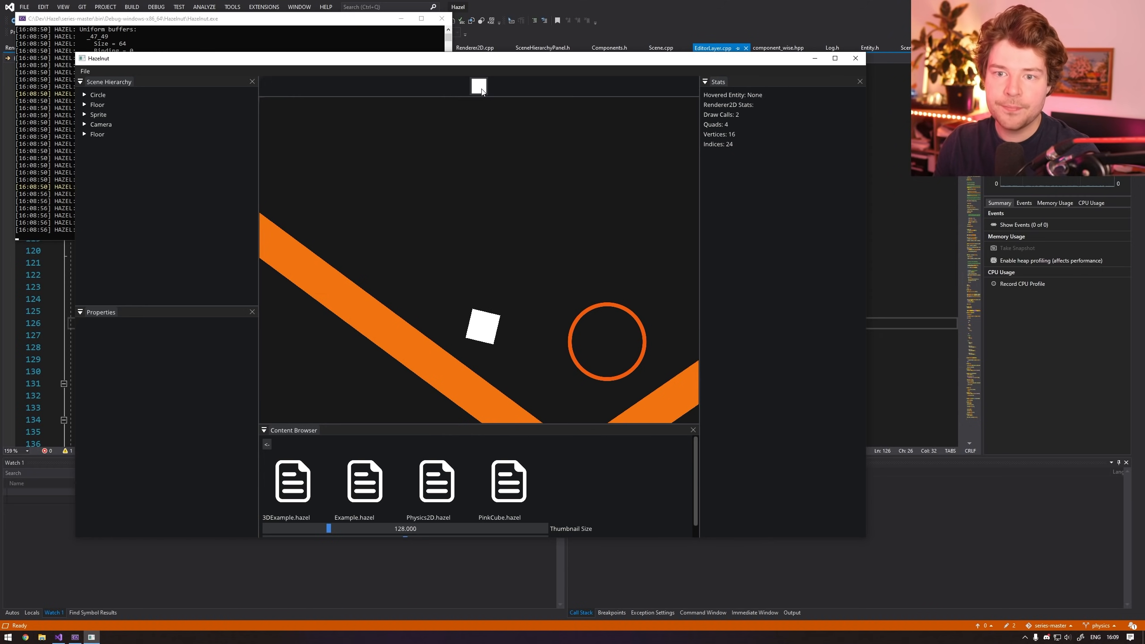
{"action": "left_click", "coordinate": [478, 86]}
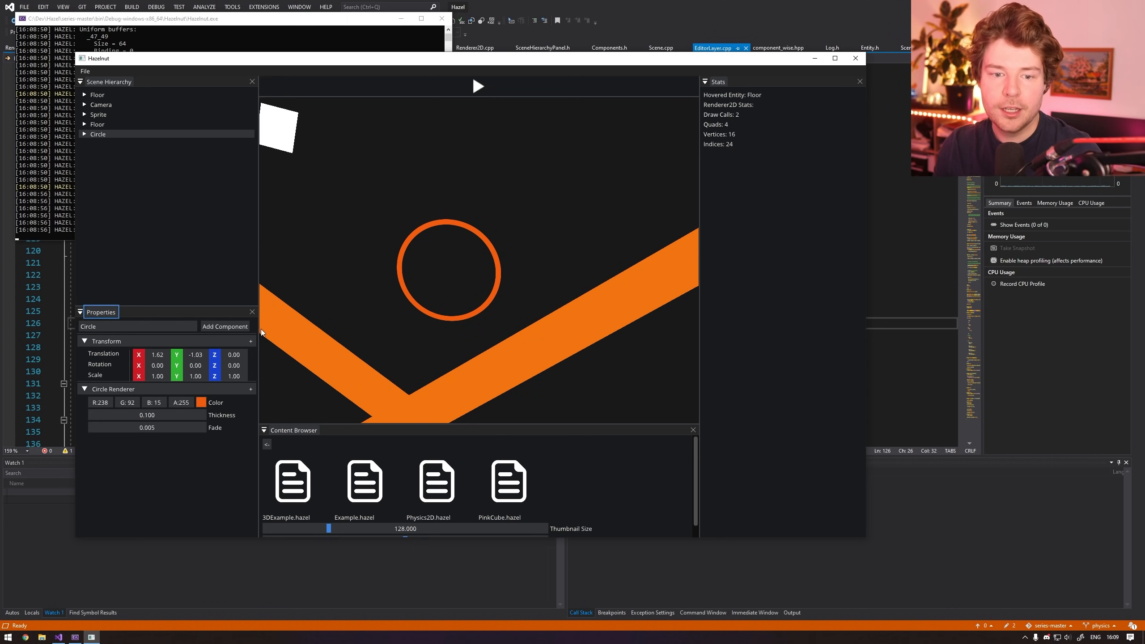
{"action": "left_click", "coordinate": [225, 327]}
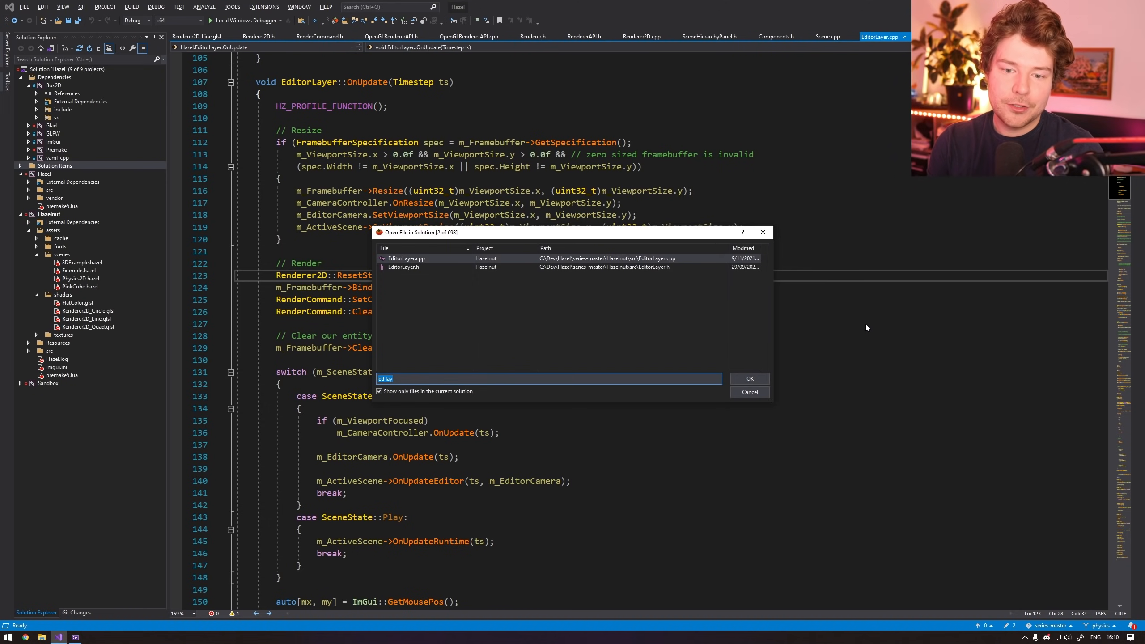
Duplicate BoxCollider2DComponent in Components.h and rename the copy CircleCollider2DComponent.
{"action": "type", "text": "scene.cp"}
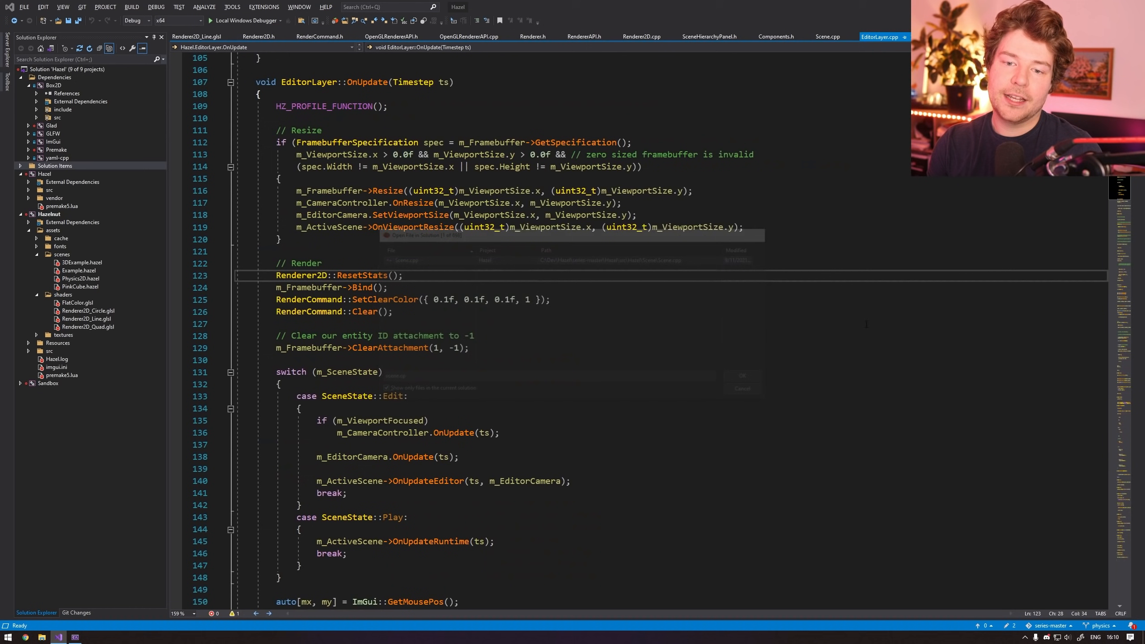
{"action": "left_click", "coordinate": [828, 36]}
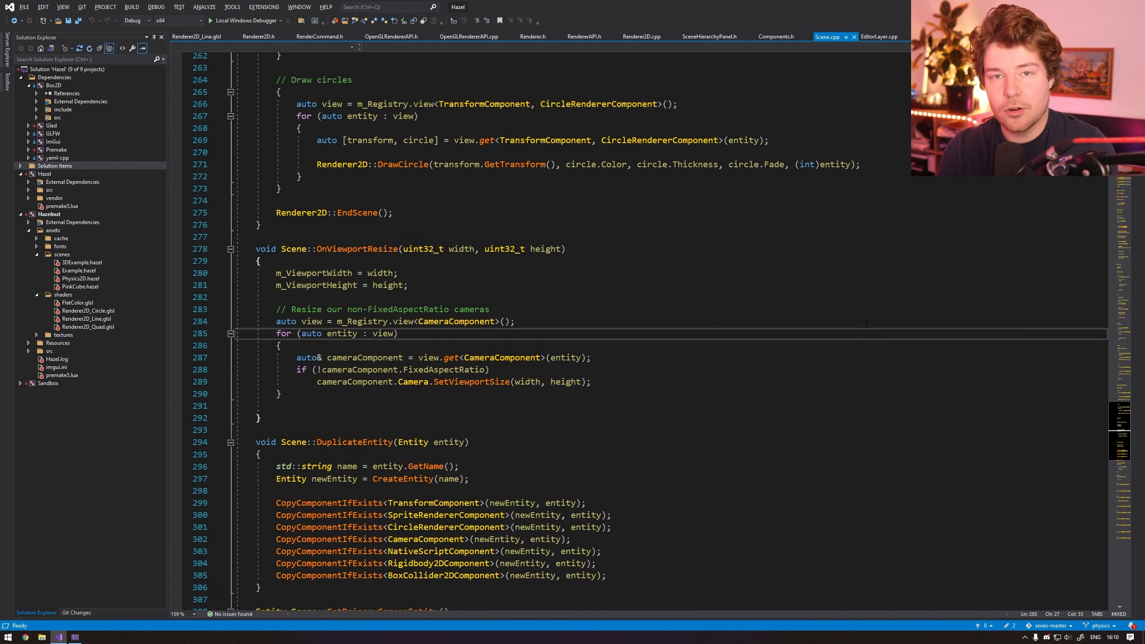
{"action": "double_click", "coordinate": [442, 576]}
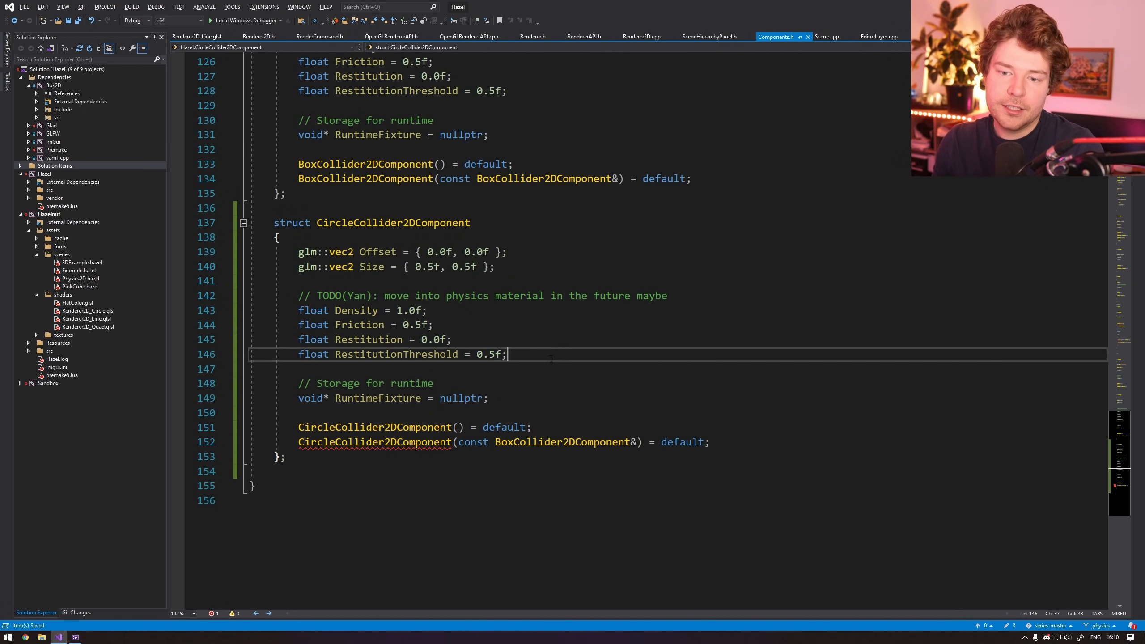
{"action": "double_click", "coordinate": [359, 325]}
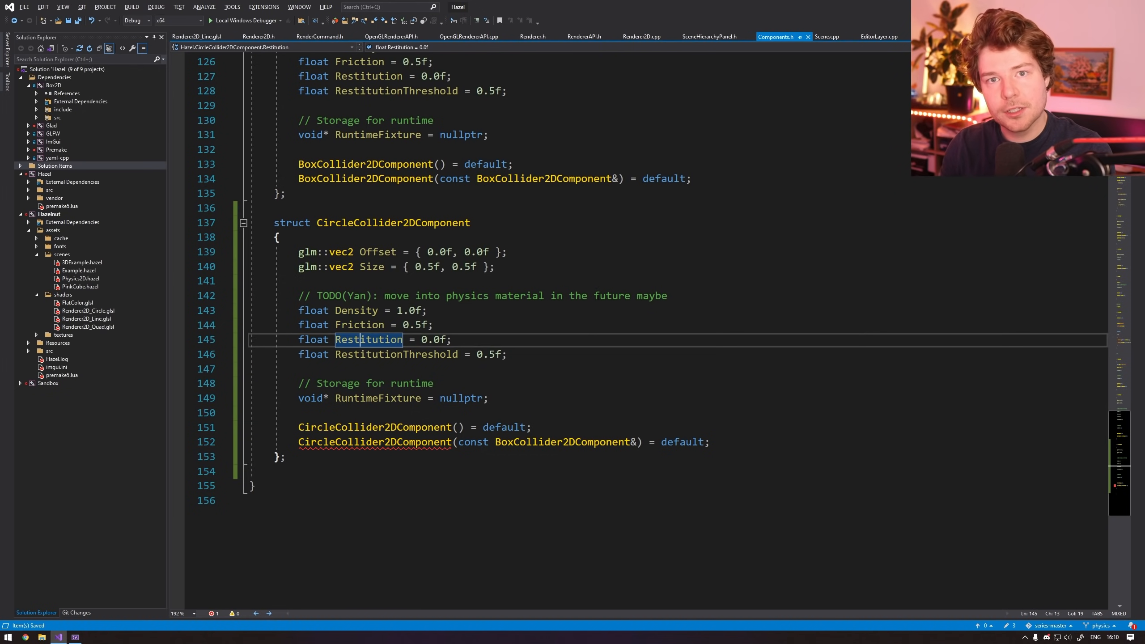
{"action": "left_click_drag", "start_coordinate": [473, 223], "coordinate": [507, 354]}
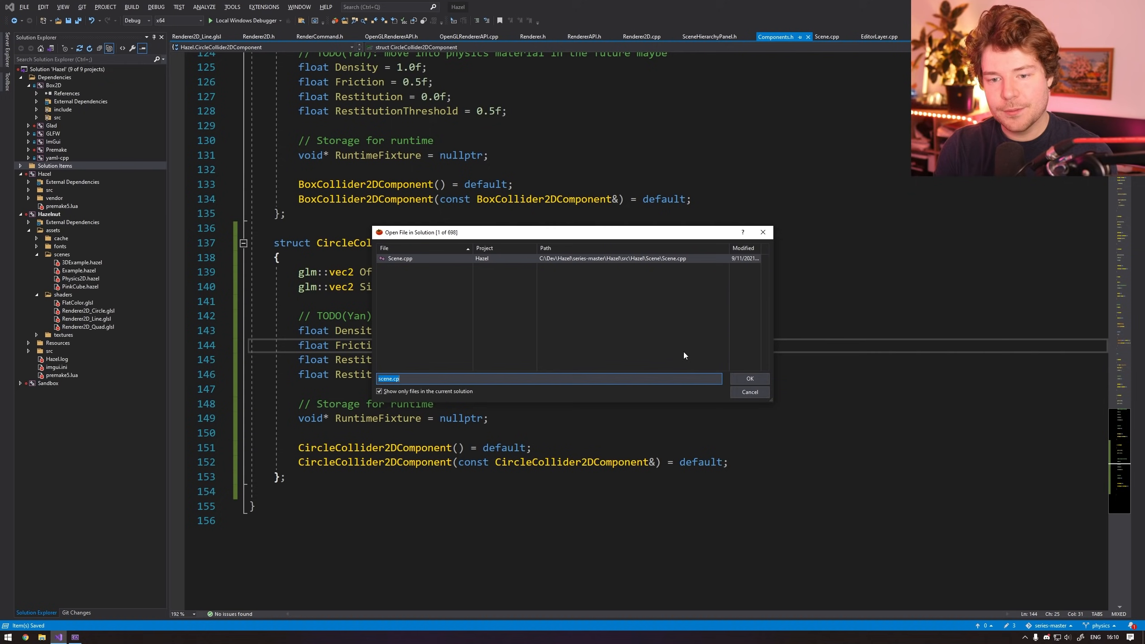
Copy OnRuntimeStart's BoxCollider2D block to check for CircleCollider2DComponent instead.
{"action": "left_click", "coordinate": [749, 378]}
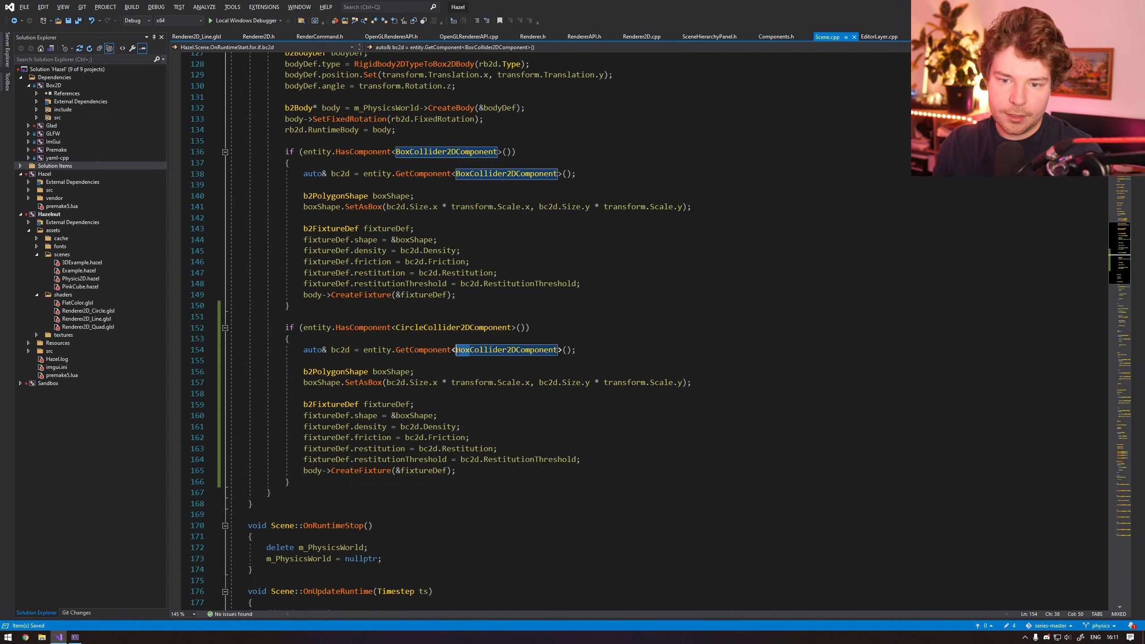
{"action": "type", "text": "CircleCollider2DComponent"}
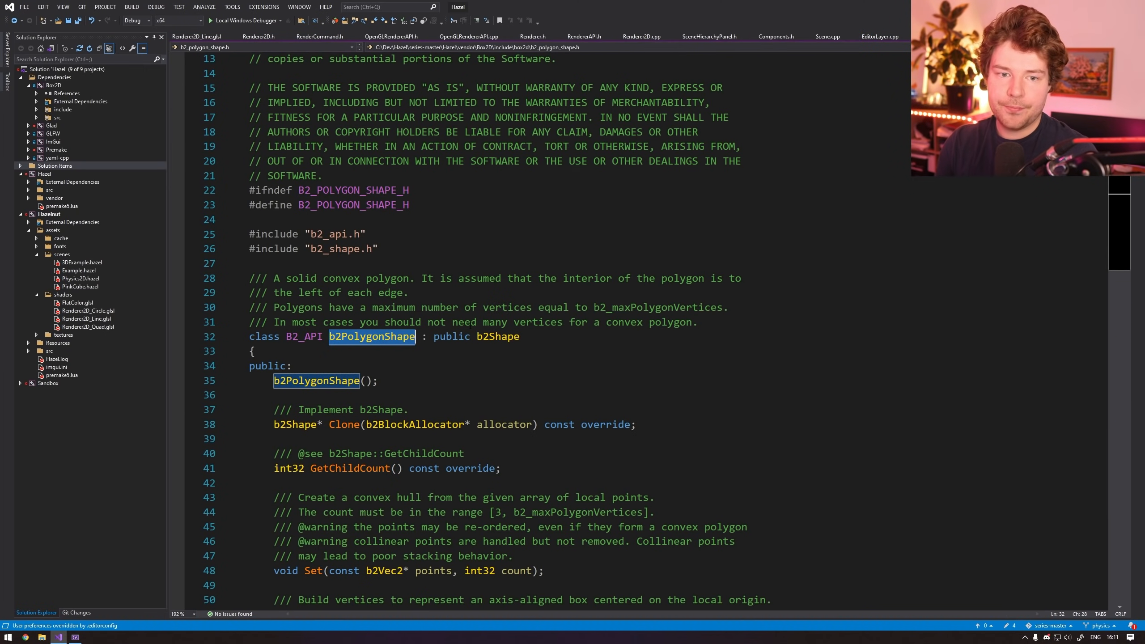
Browse Box2D sources to inspect the b2_circle_shape.h and b2_shape.h headers.
{"action": "left_click", "coordinate": [20, 182]}
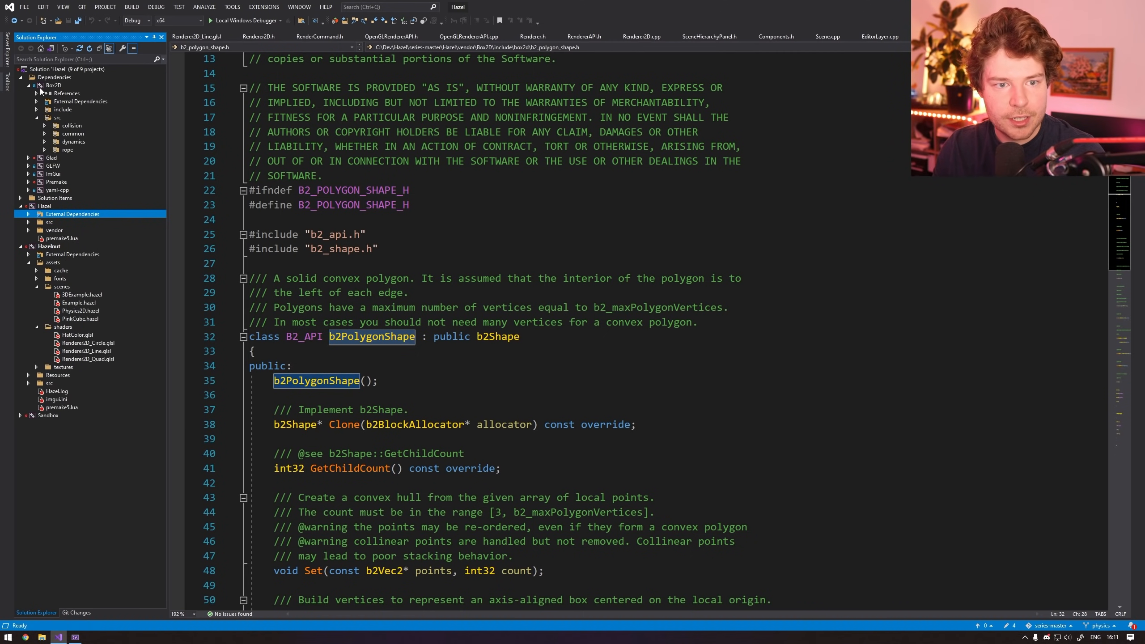
{"action": "left_click", "coordinate": [52, 86]}
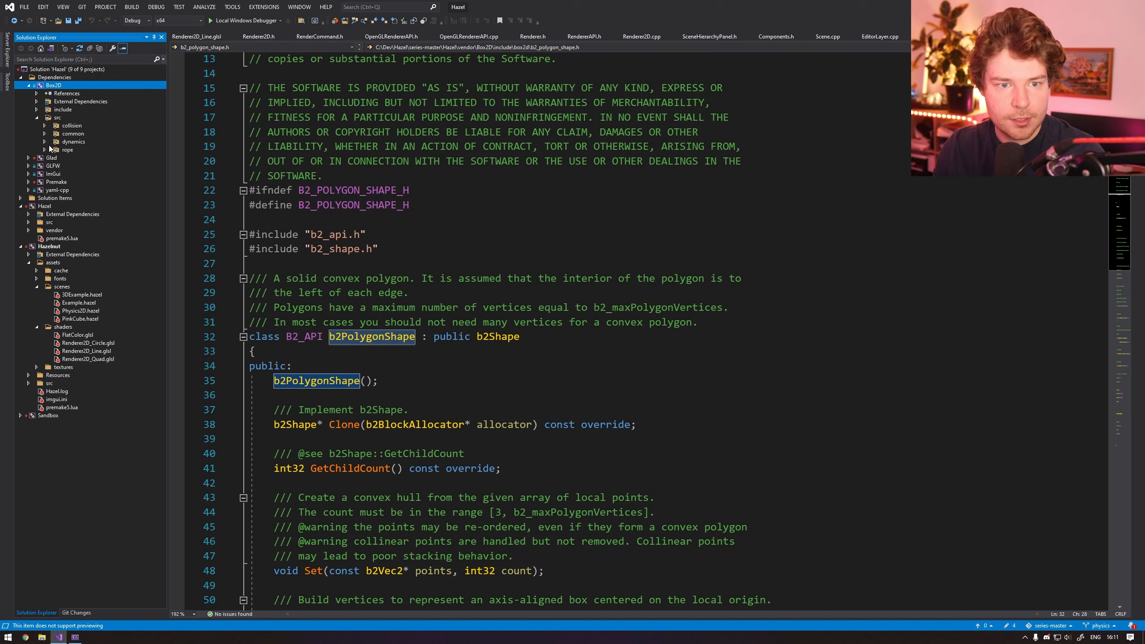
{"action": "left_click", "coordinate": [45, 125]}
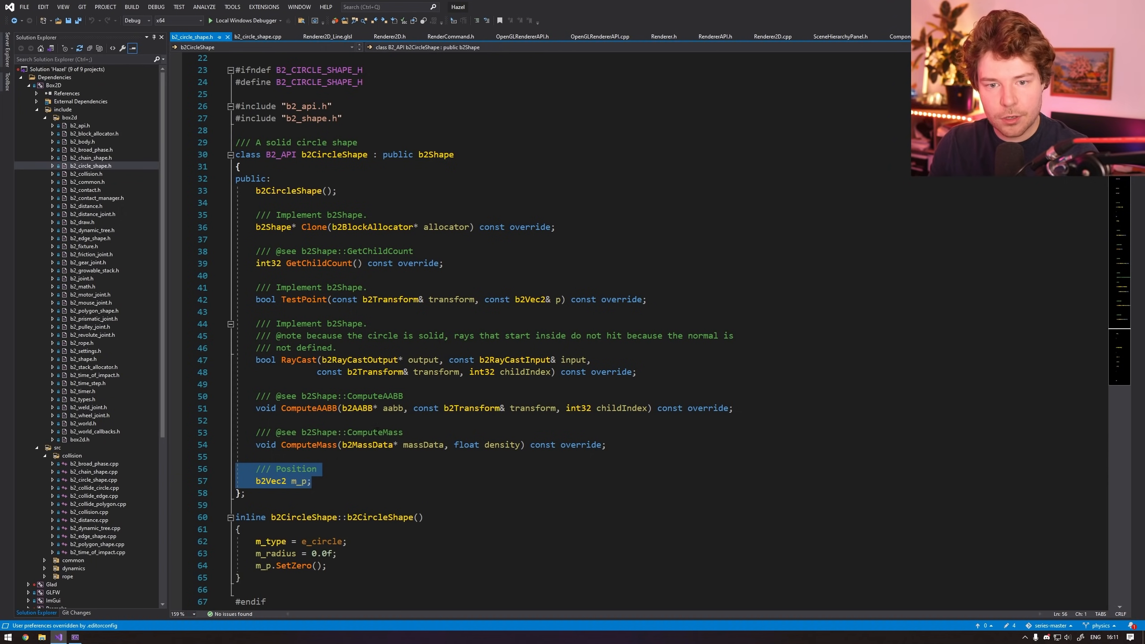
{"action": "key", "text": "ctrl+tab"}
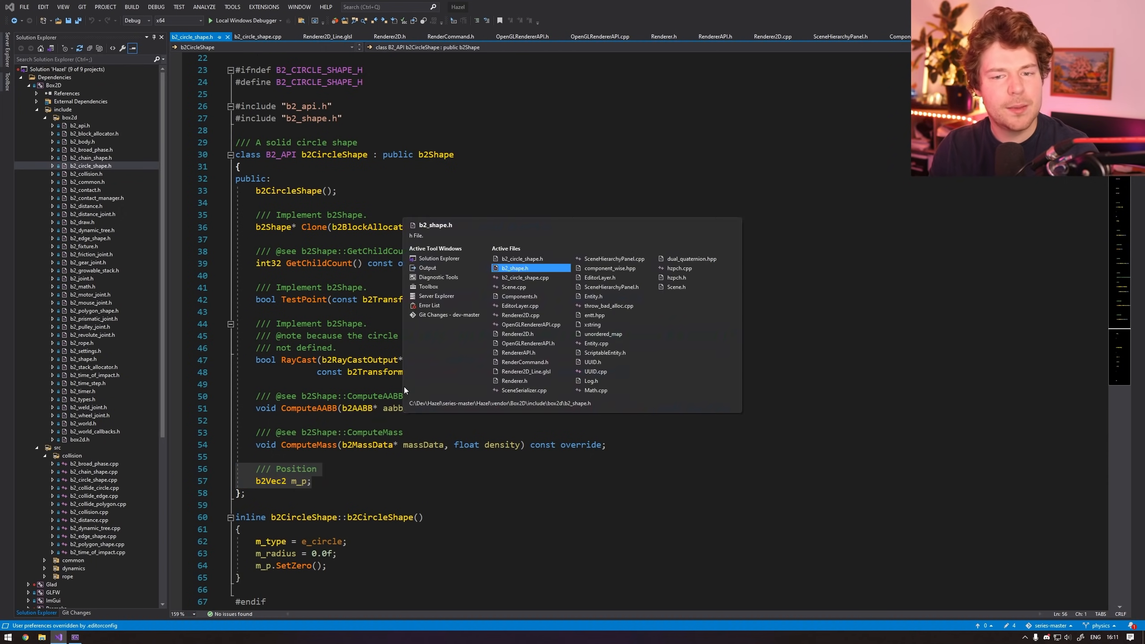
{"action": "left_click", "coordinate": [513, 268]}
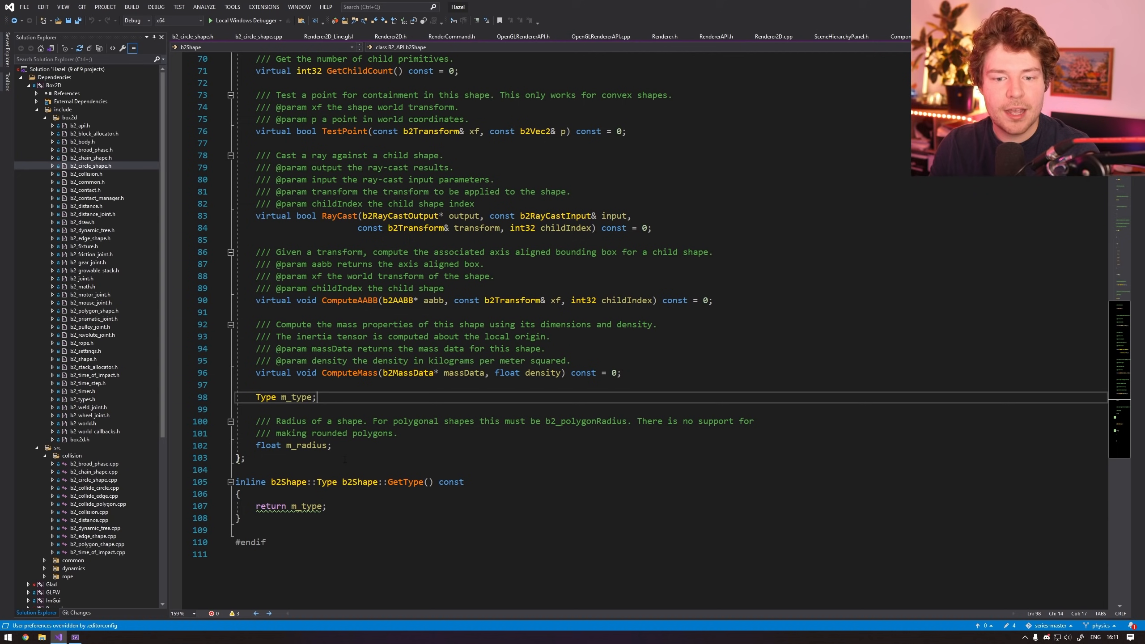
{"action": "left_click", "coordinate": [193, 36]}
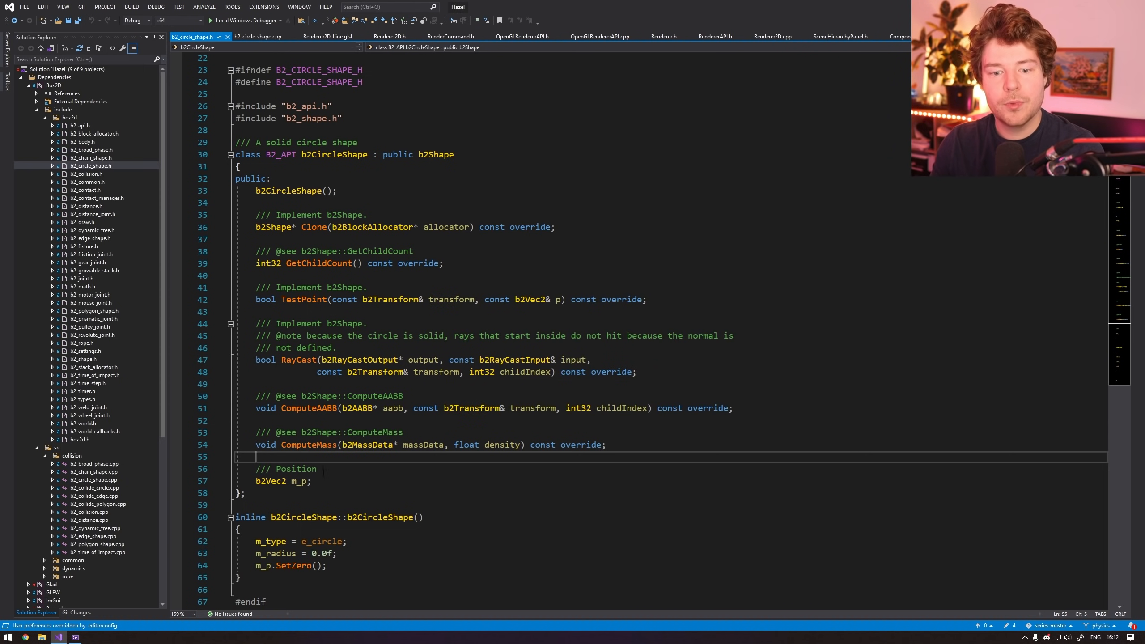
{"action": "left_click_drag", "start_coordinate": [423, 517], "coordinate": [327, 565]}
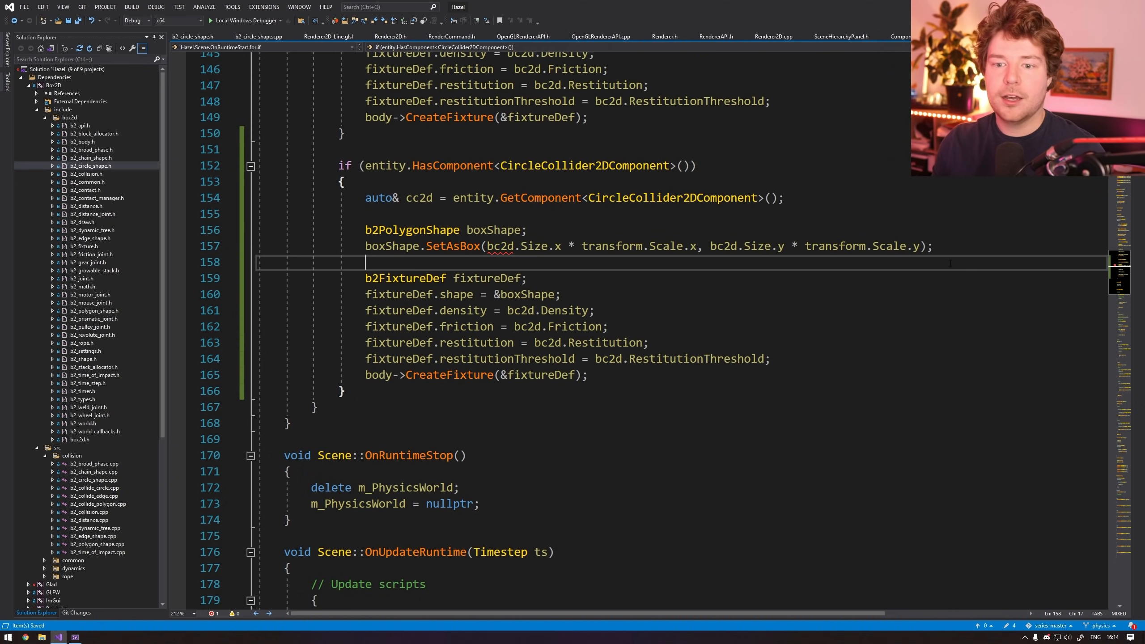
Replace b2PolygonShape with b2CircleShape circleShape in the circle collider block.
{"action": "double_click", "coordinate": [391, 213]}
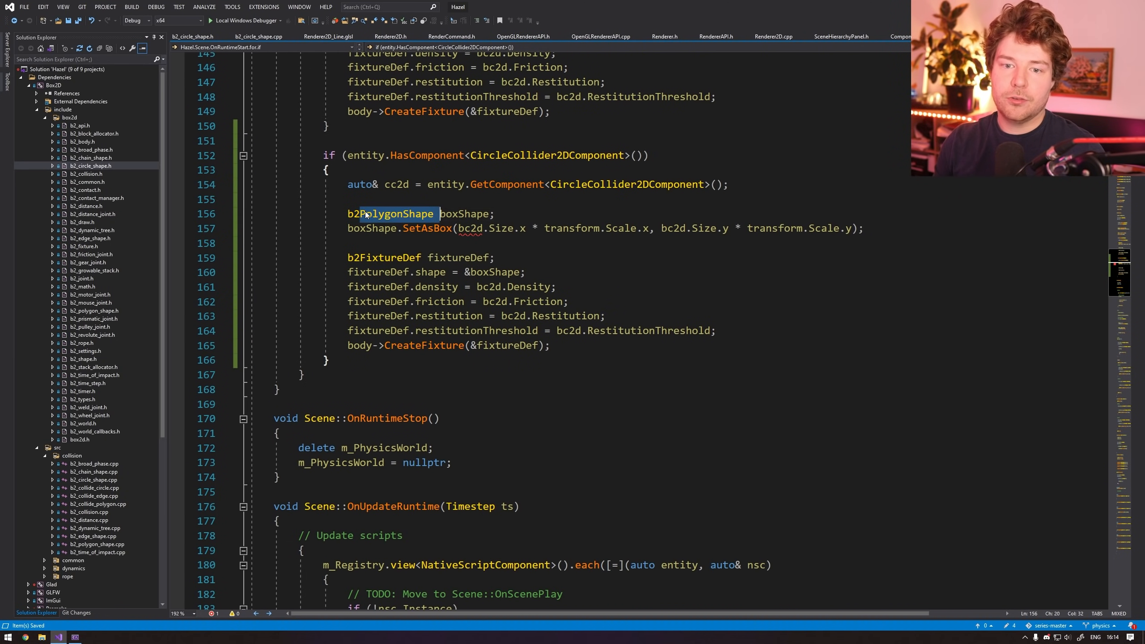
{"action": "type", "text": "b2Circle"}
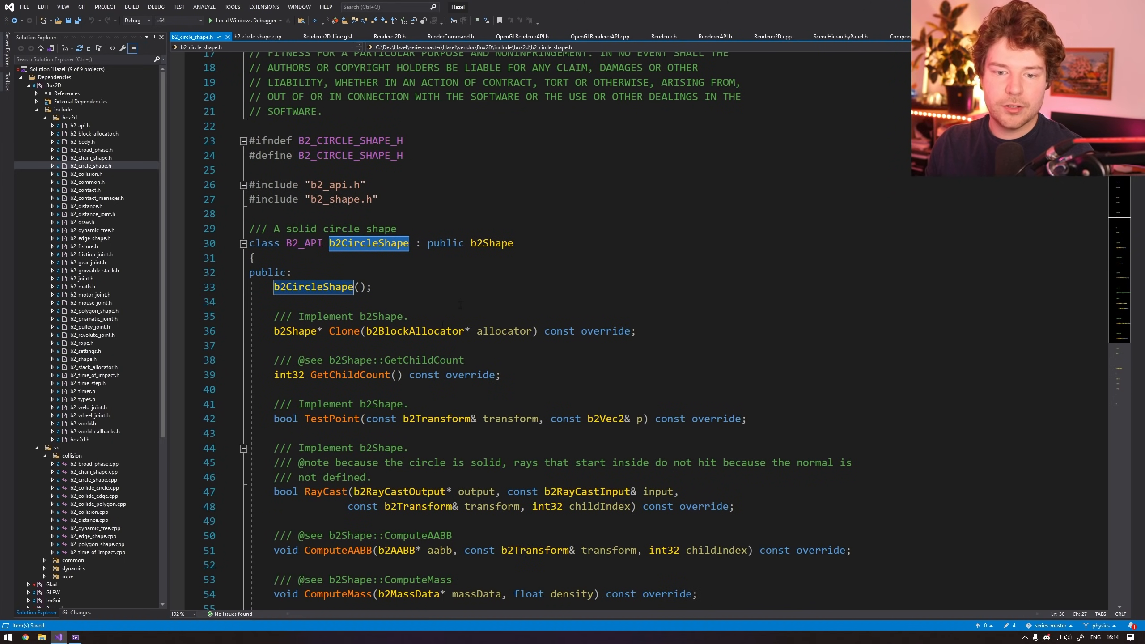
{"action": "scroll", "scroll_direction": "down", "scroll_amount": 3}
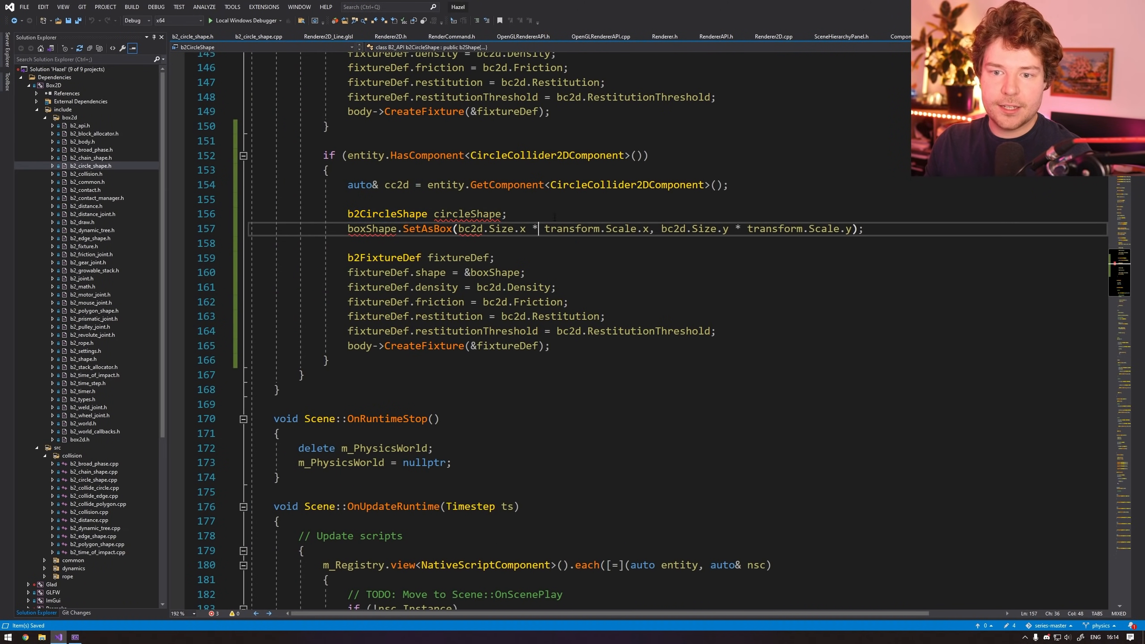
{"action": "double_click", "coordinate": [466, 213]}
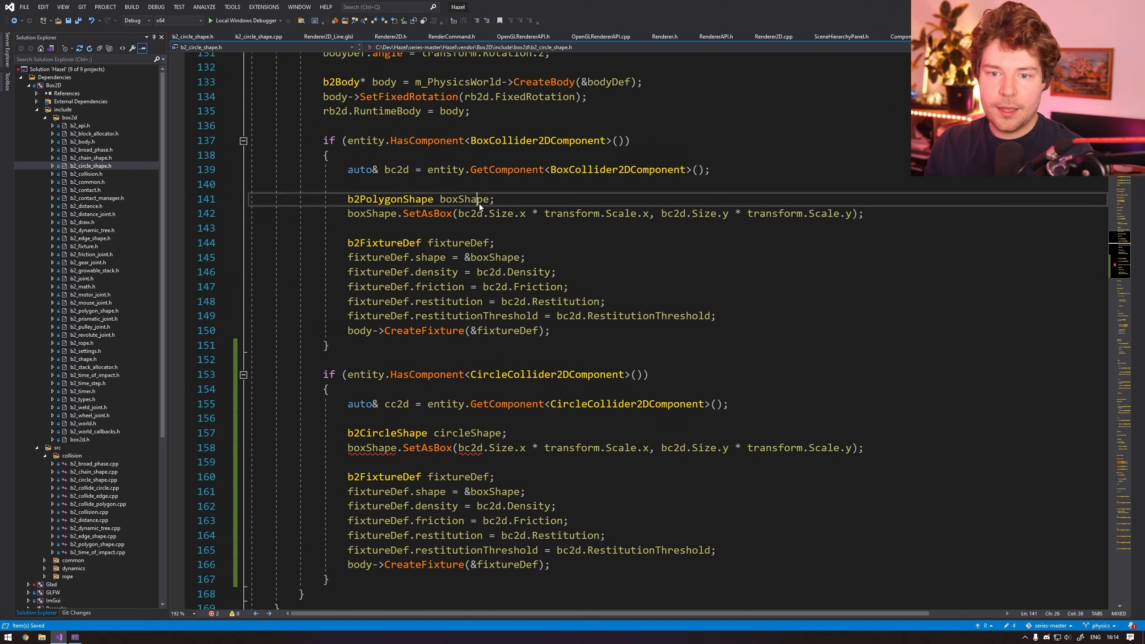
{"action": "double_click", "coordinate": [466, 213]}
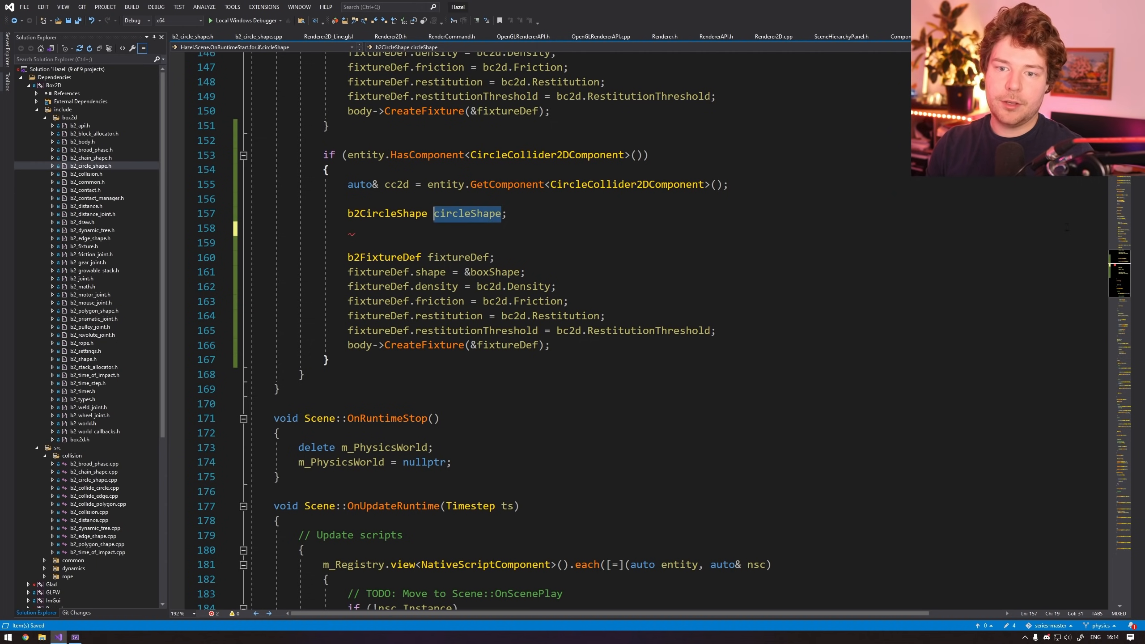
{"action": "type", "text": "circleShape."}
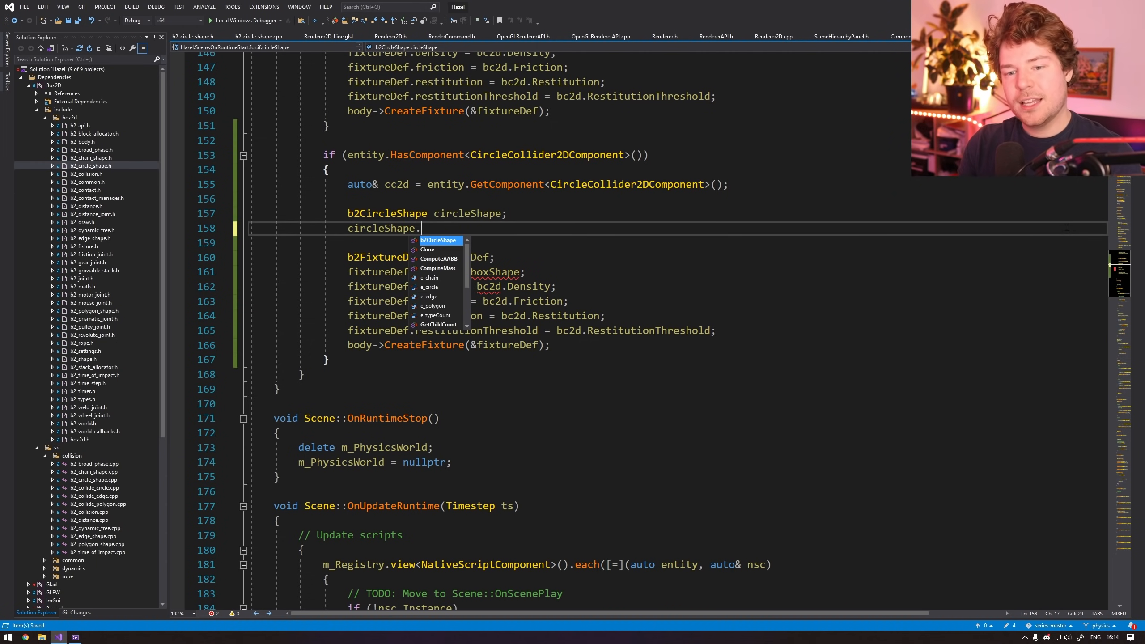
{"action": "type", "text": "m"}
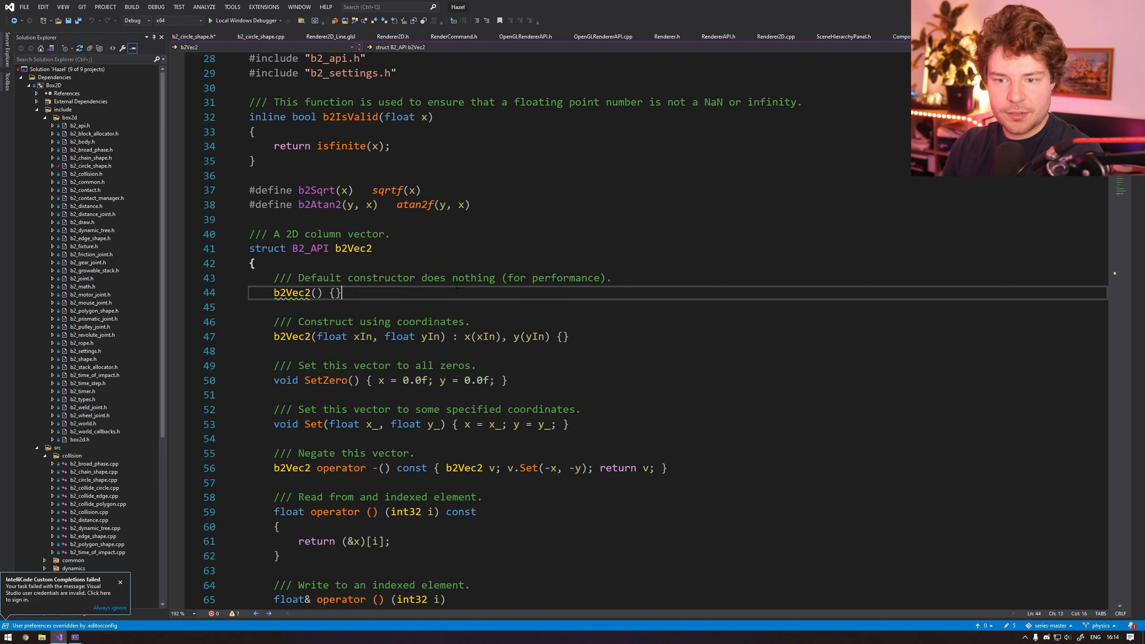
{"action": "scroll", "scroll_direction": "down", "scroll_amount": 3}
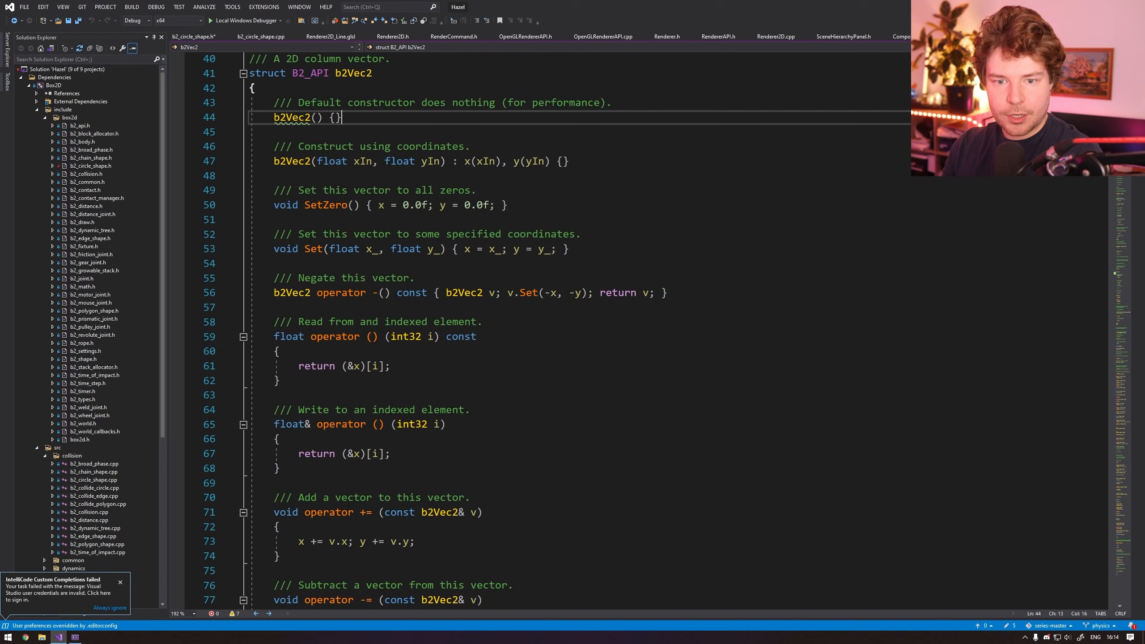
{"action": "double_click", "coordinate": [326, 204]}
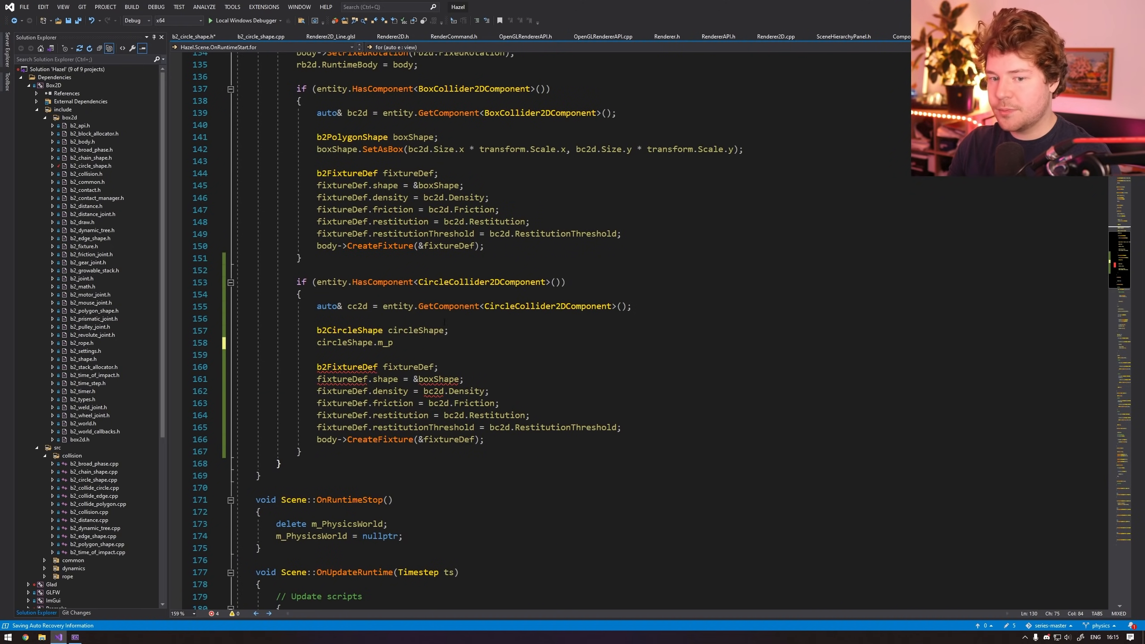
Zero circleShape.m_p, set m_radius to cc2d.Radius, and use circleShape as fixture shape.
{"action": "type", "text": "."}
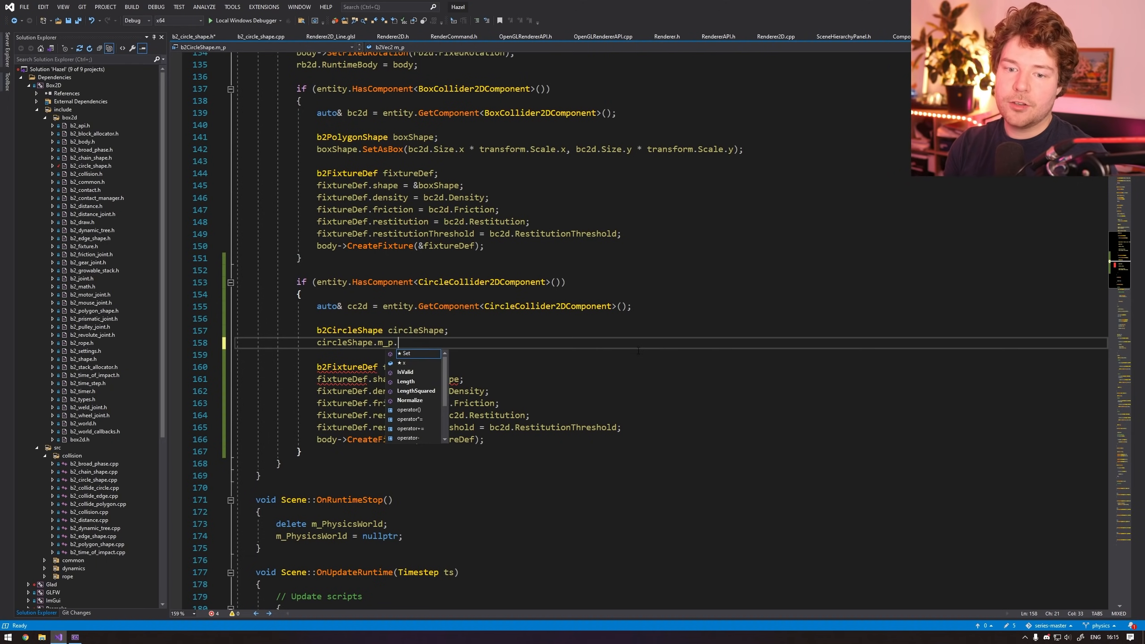
{"action": "type", "text": "SetZero();"}
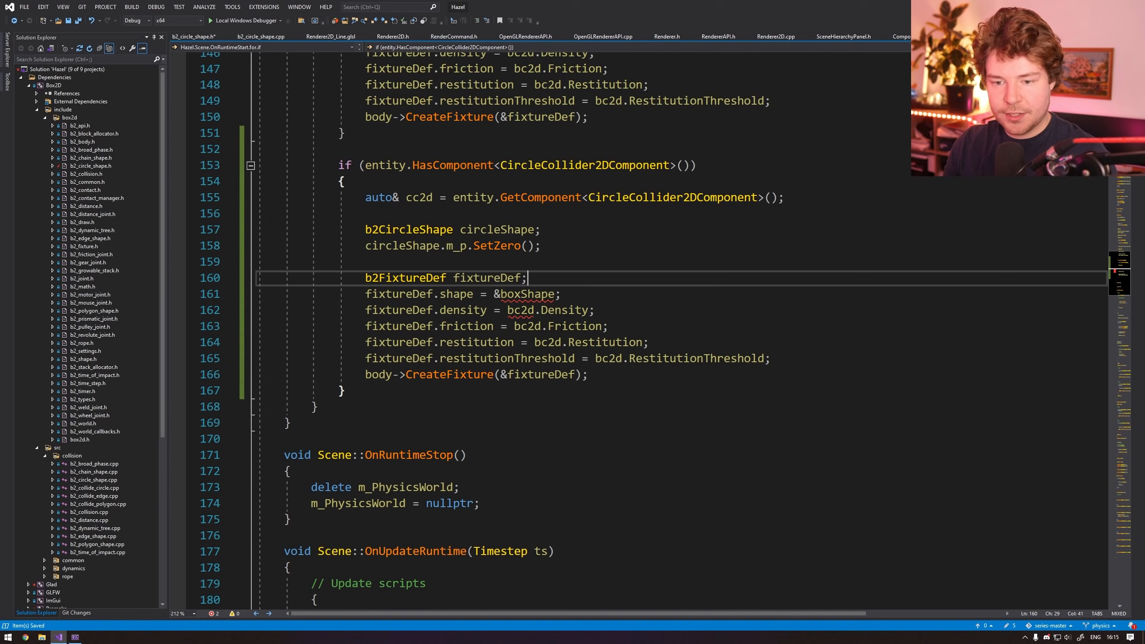
{"action": "type", "text": "circleShape.."}
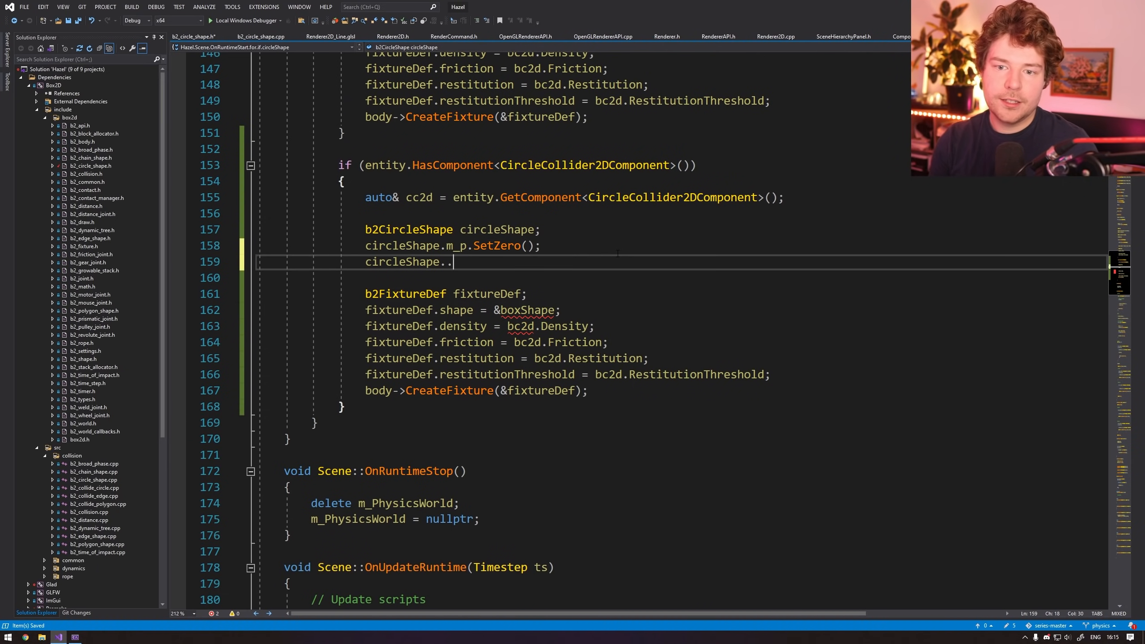
{"action": "type", "text": "m_radius ="}
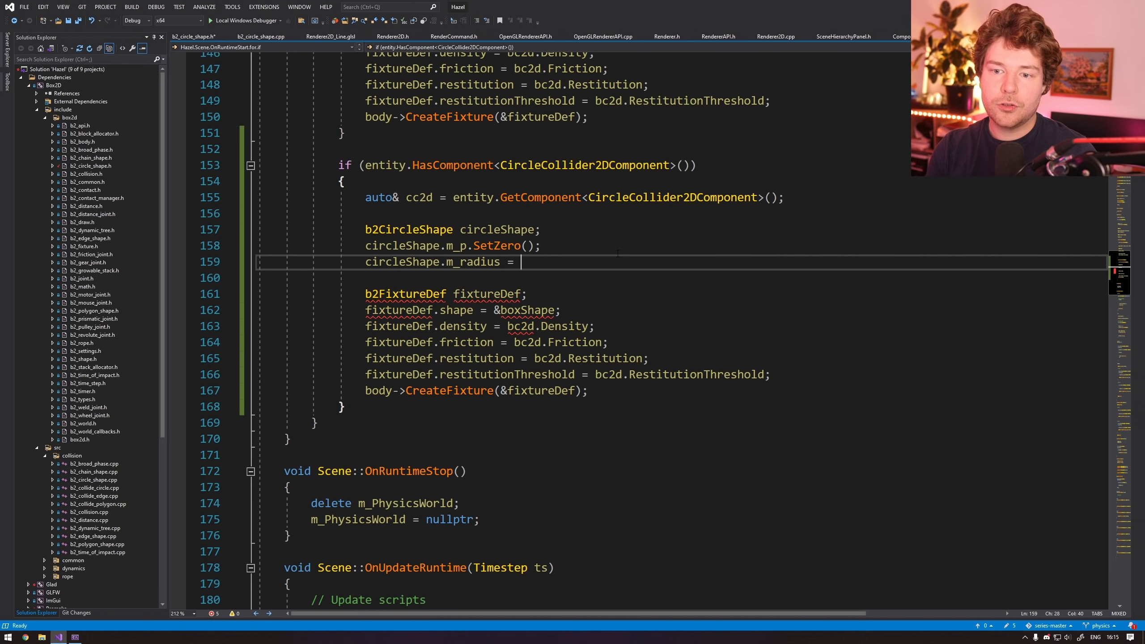
{"action": "double_click", "coordinate": [419, 197]}
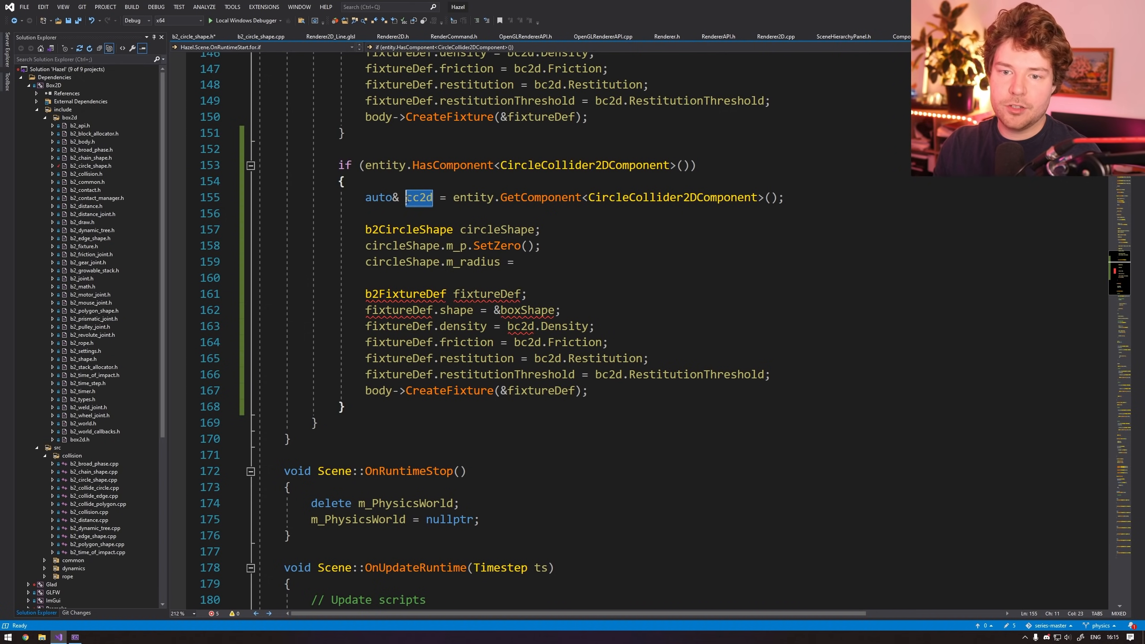
{"action": "type", "text": "cc2d/."}
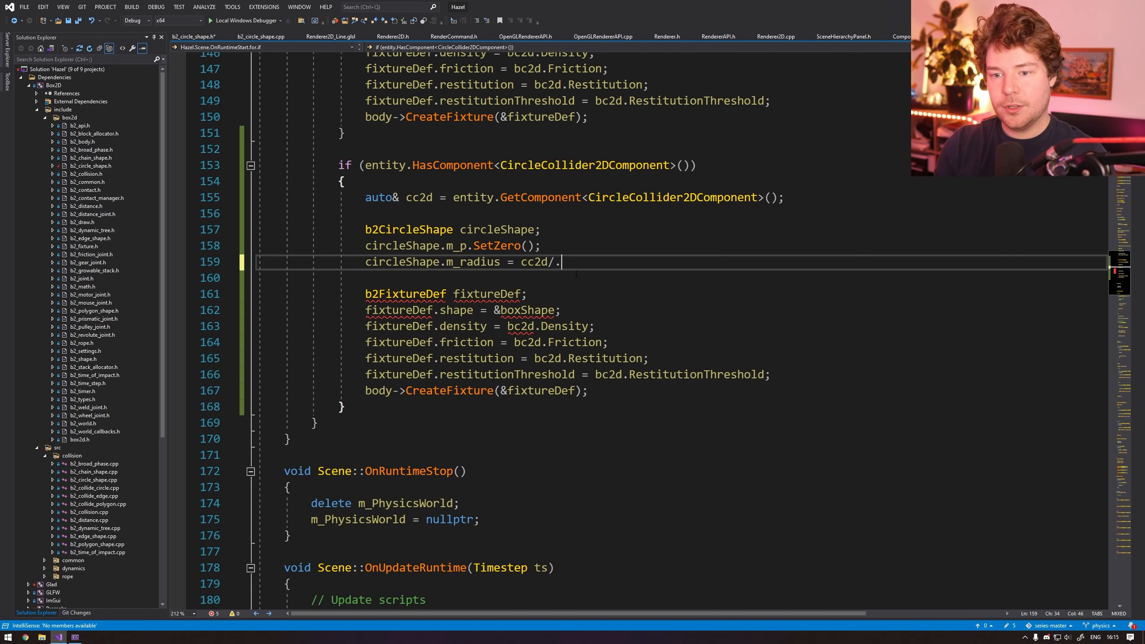
{"action": "type", "text": "Radius;"}
{"action": "left_click", "coordinate": [462, 310]}
{"action": "type", "text": "circle"}
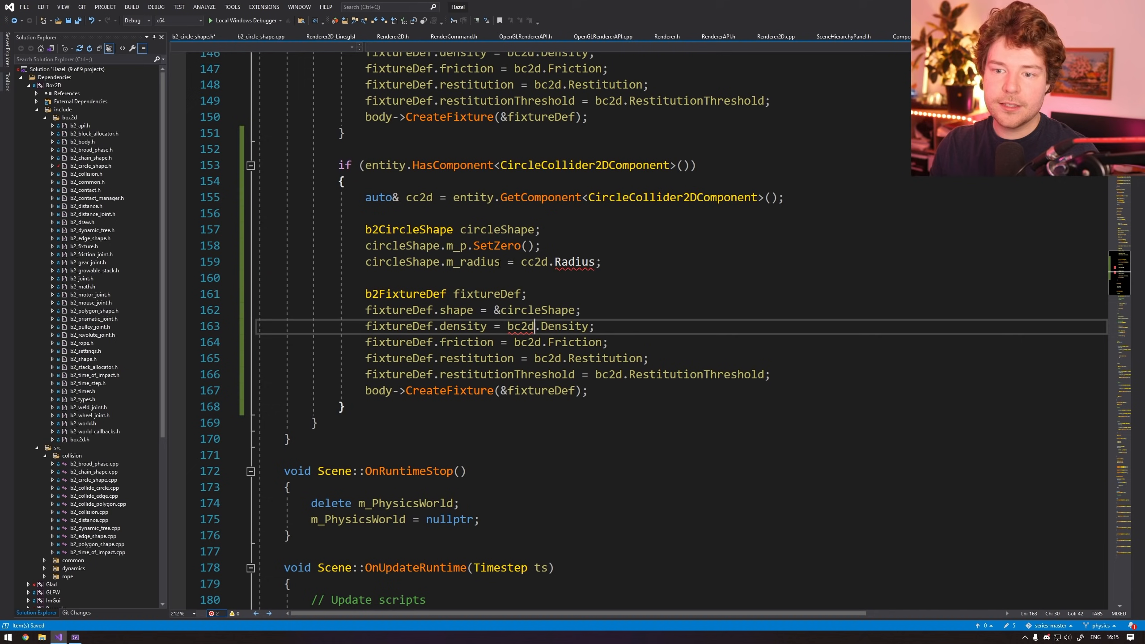
{"action": "double_click", "coordinate": [534, 262]}
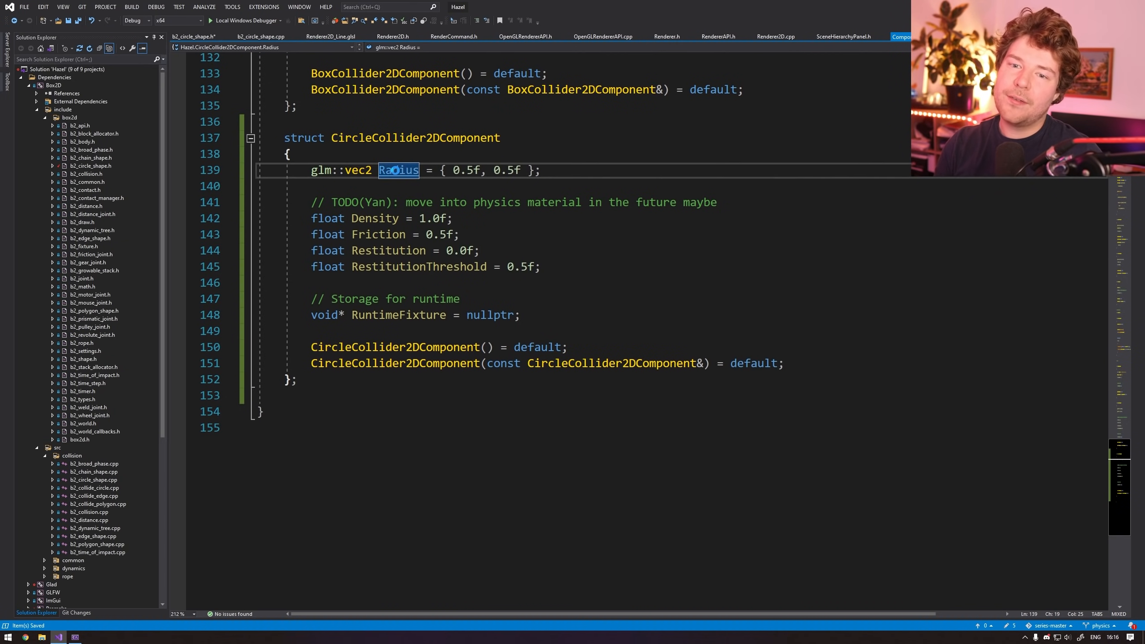
Add a glm::vec2 Offset to the circle component and position circleShape from cc2d.Offset.
{"action": "type", "text": "Size"}
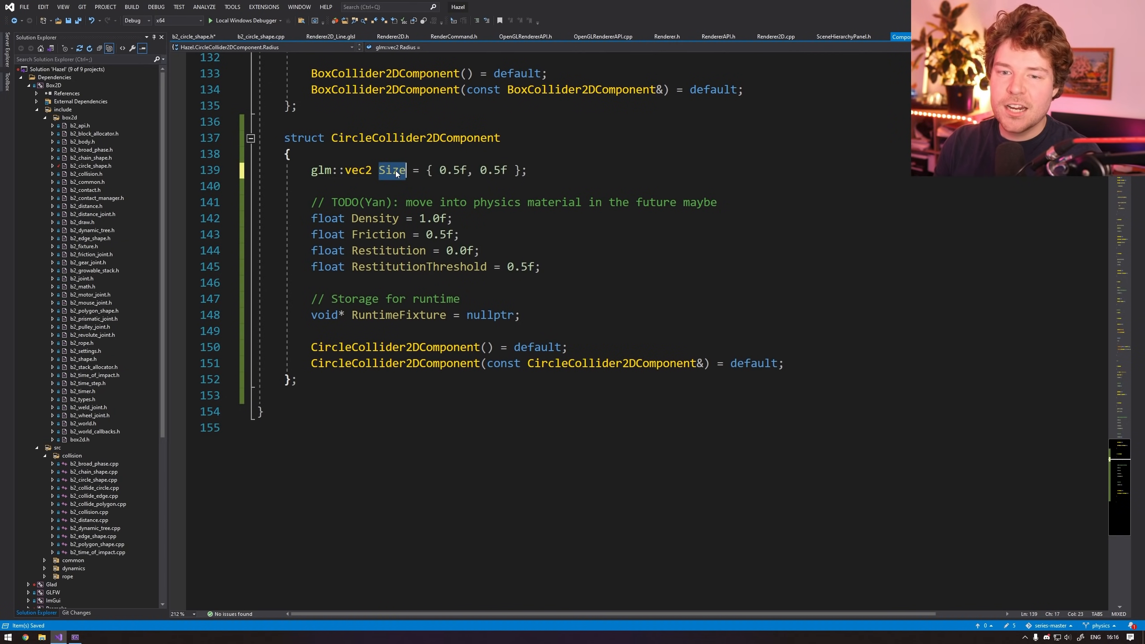
{"action": "type", "text": "glm::vec2 Offset = { 0.0f, 0.0f };"}
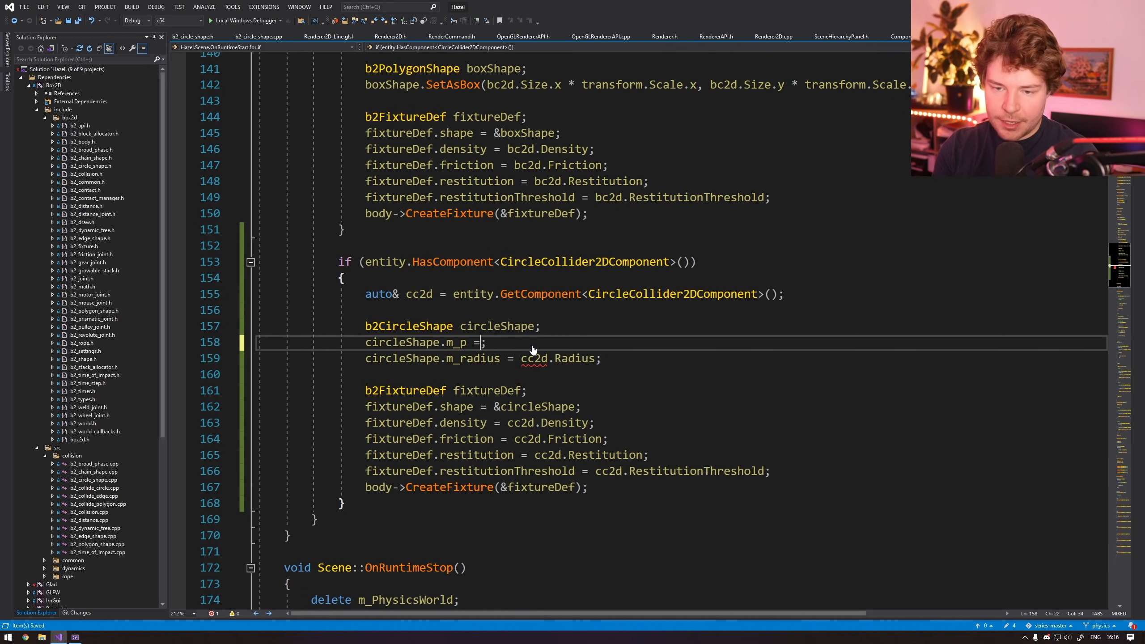
{"action": "type", "text": "Set();"}
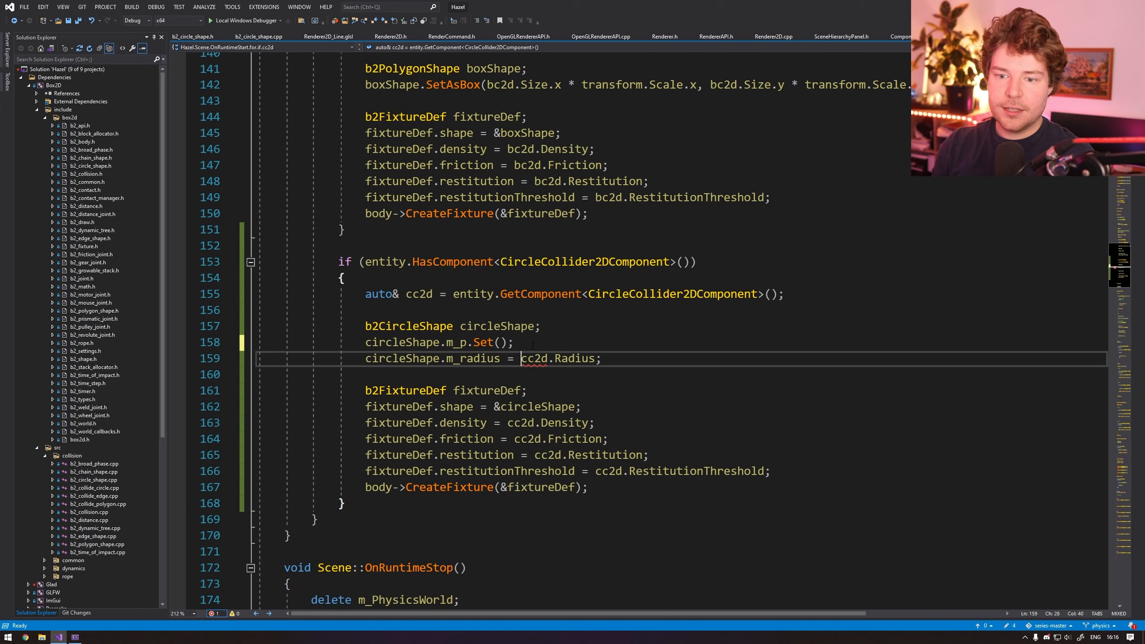
{"action": "type", "text": "cc2d.Offset.x, cc2d.Offset.y"}
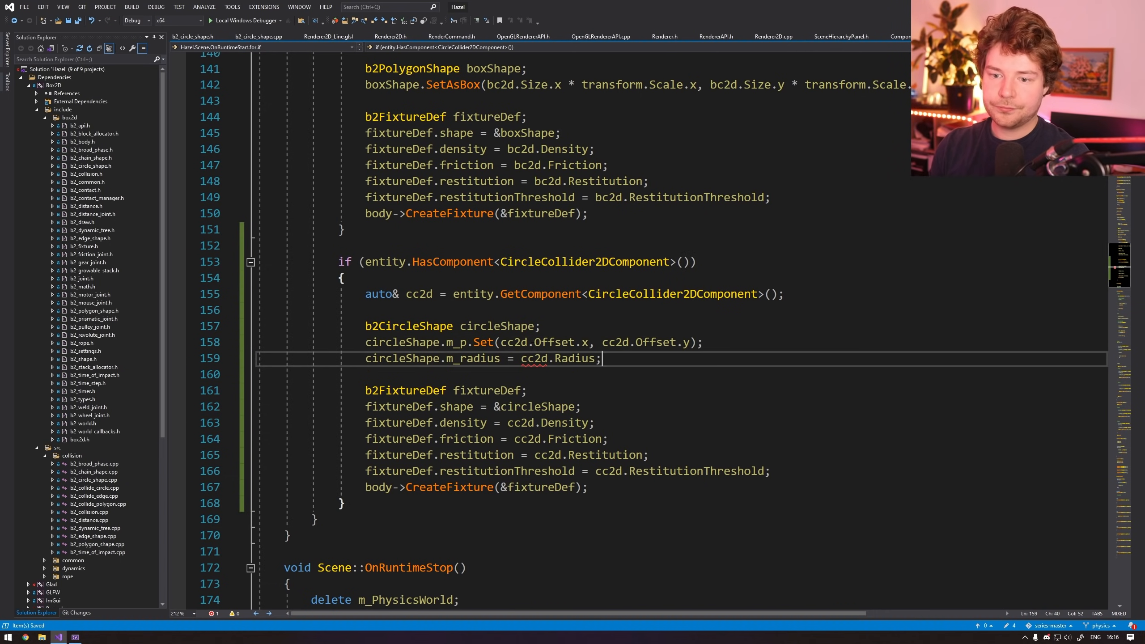
{"action": "double_click", "coordinate": [573, 358]}
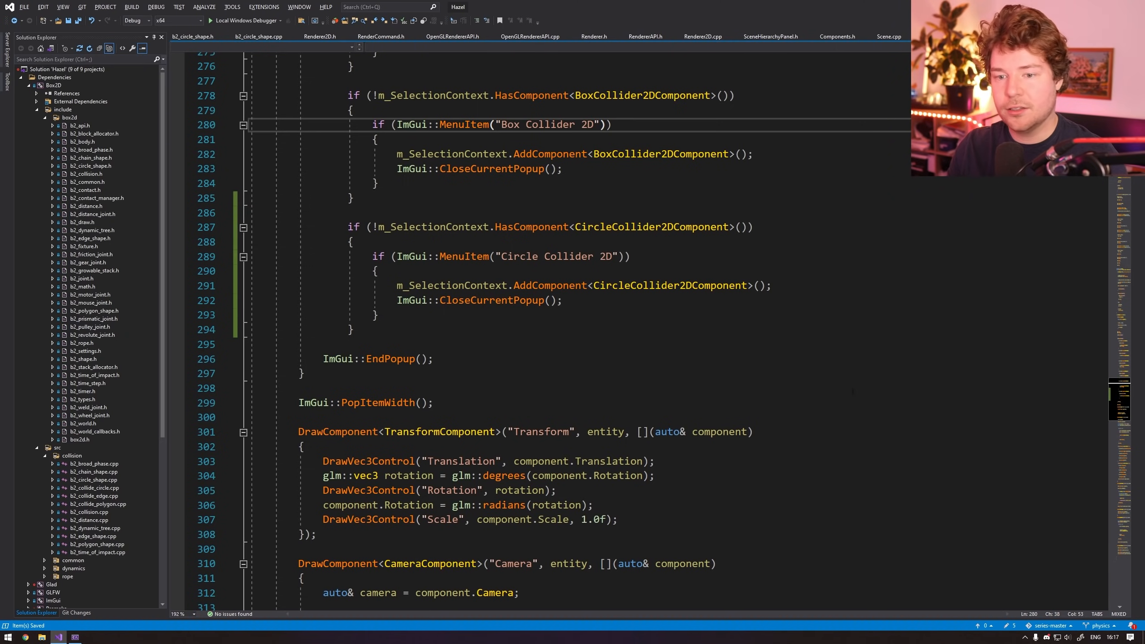
Add a Circle Collider 2D panel section, renaming the Size control to Radius.
{"action": "scroll", "scroll_direction": "down", "scroll_amount": 3}
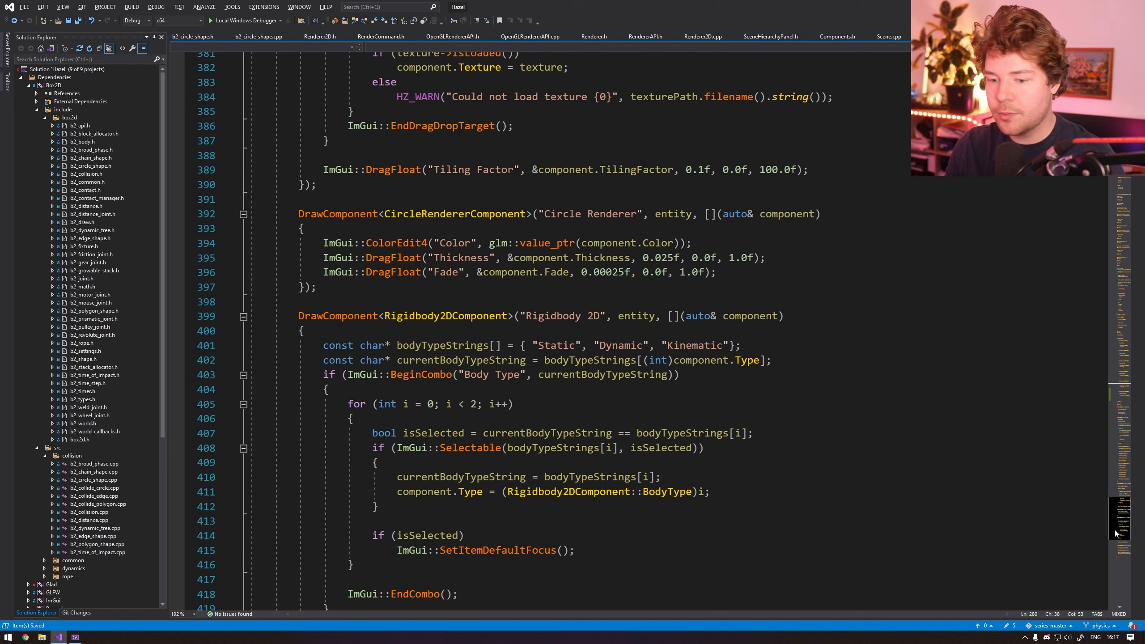
{"action": "scroll", "scroll_direction": "down", "scroll_amount": 3}
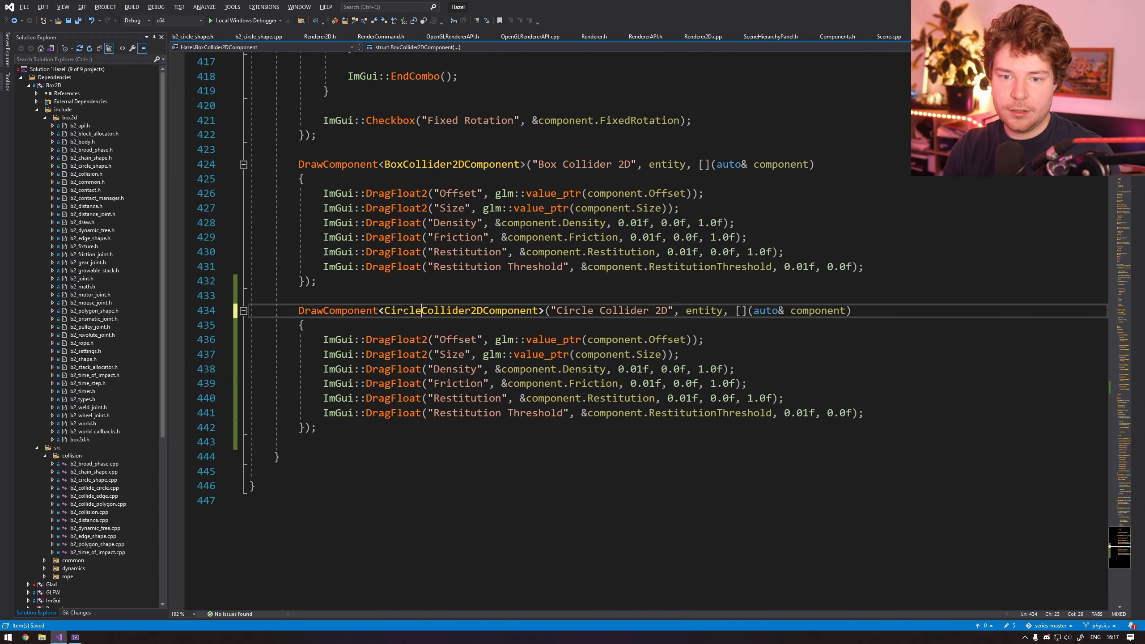
{"action": "double_click", "coordinate": [451, 355]}
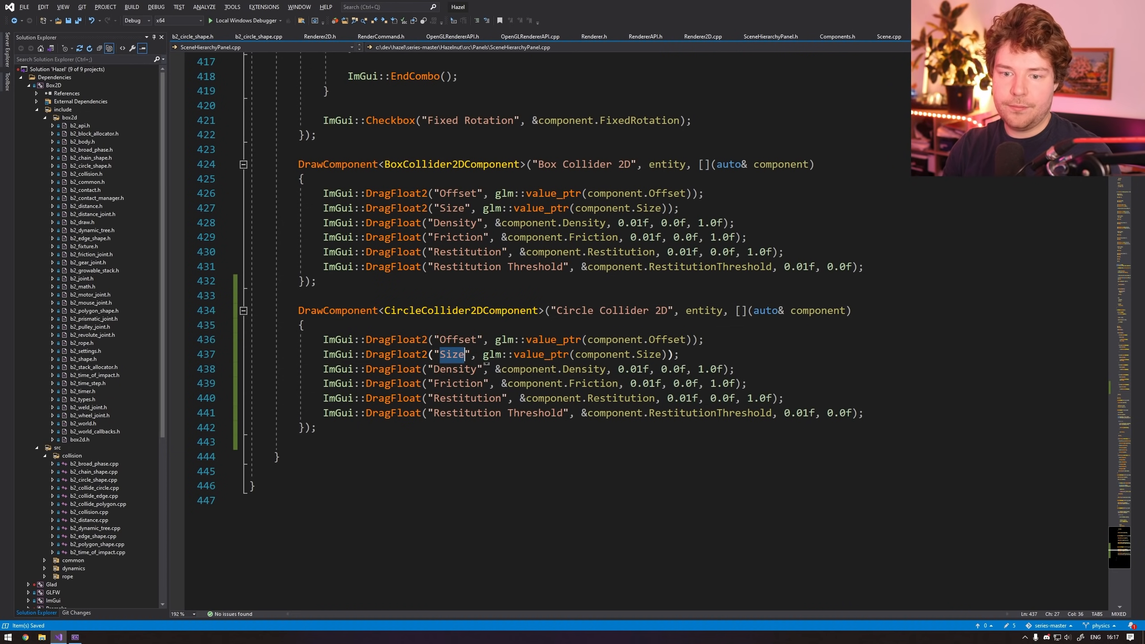
{"action": "type", "text": "Radius"}
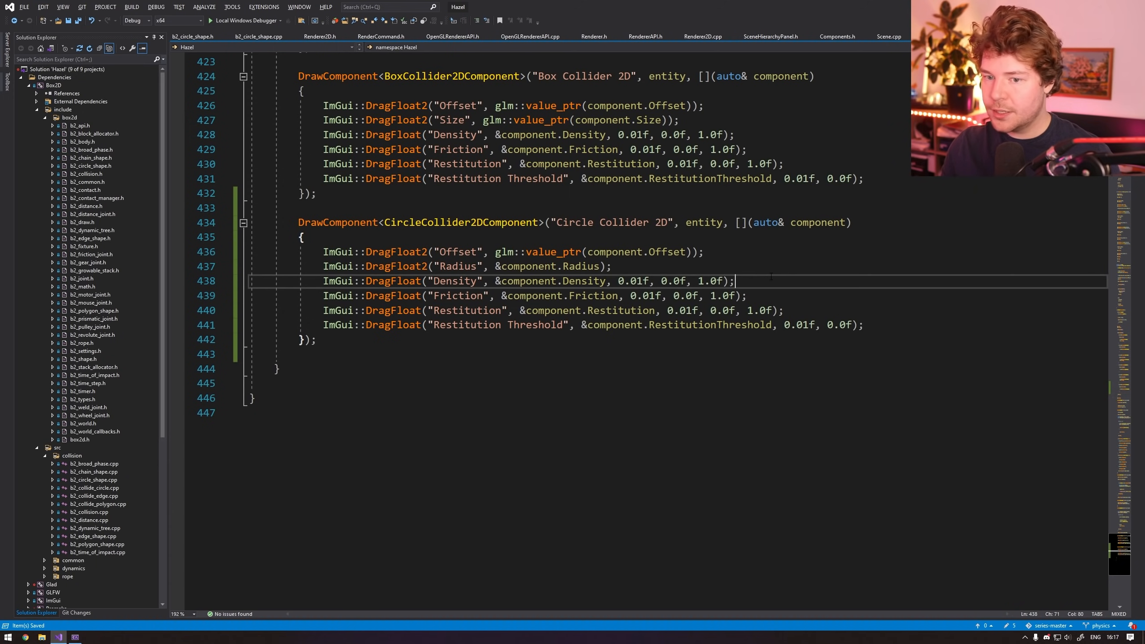
Copy CircleCollider2DComponent in DuplicateEntity and add its OnComponentAdded specialization.
{"action": "left_click", "coordinate": [889, 36]}
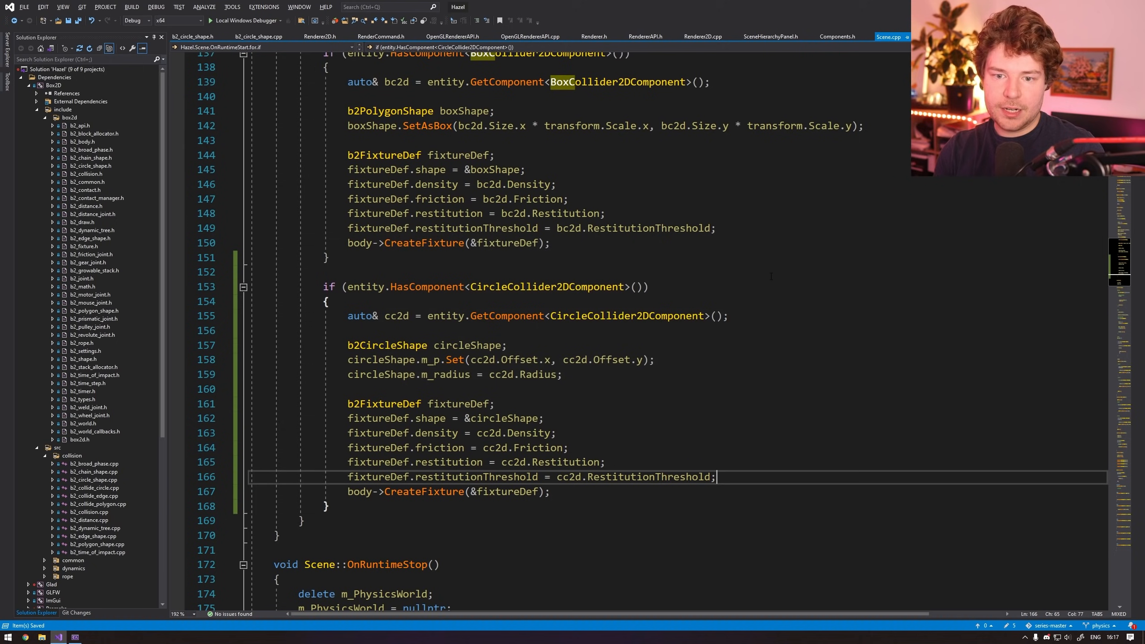
{"action": "type", "text": "co"}
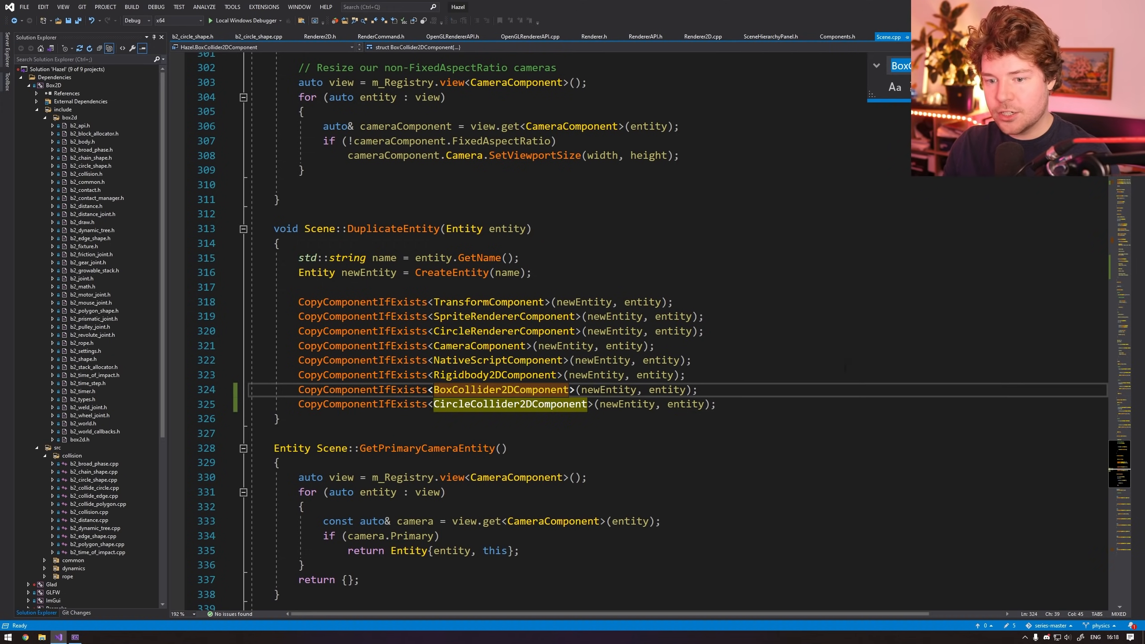
{"action": "scroll", "scroll_direction": "down", "scroll_amount": 3}
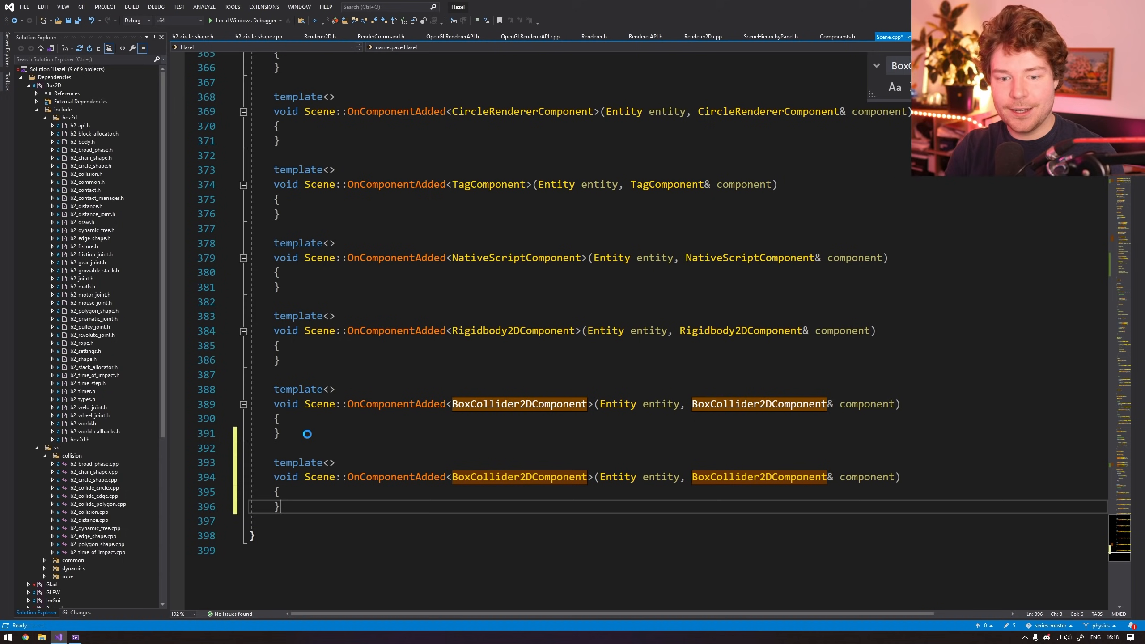
{"action": "type", "text": "CircleCollider2DComponent = entity[\"BoxCollider2DComponent\"];"}
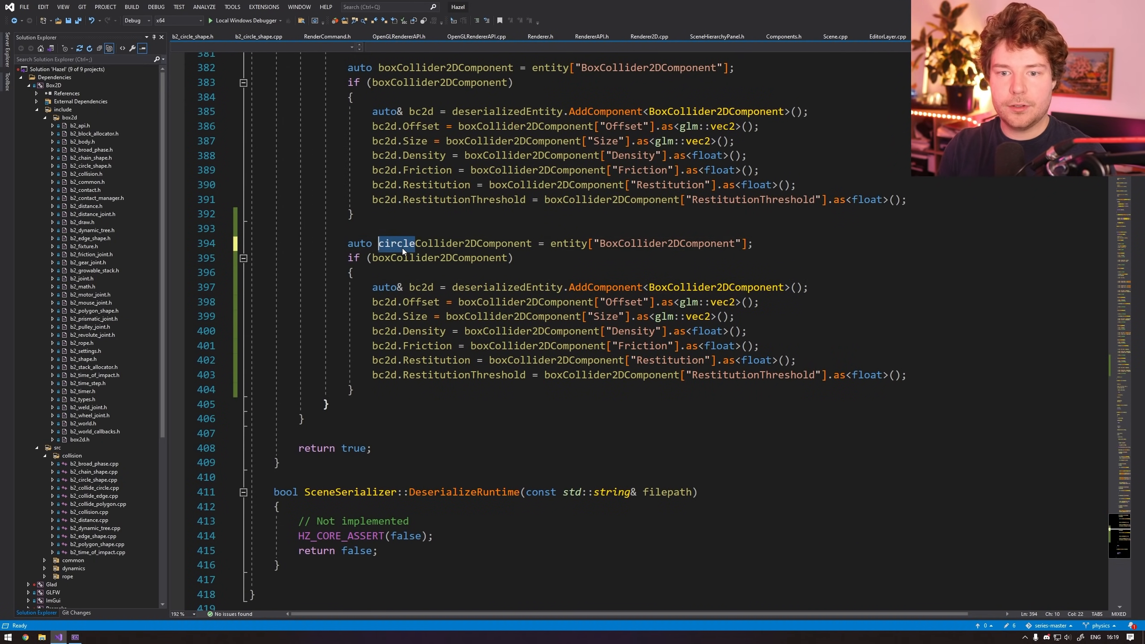
Duplicate the BoxCollider2D serializer blocks as CircleCollider2DComponent with a Radius field.
{"action": "type", "text": "circleCollider2DComponent"}
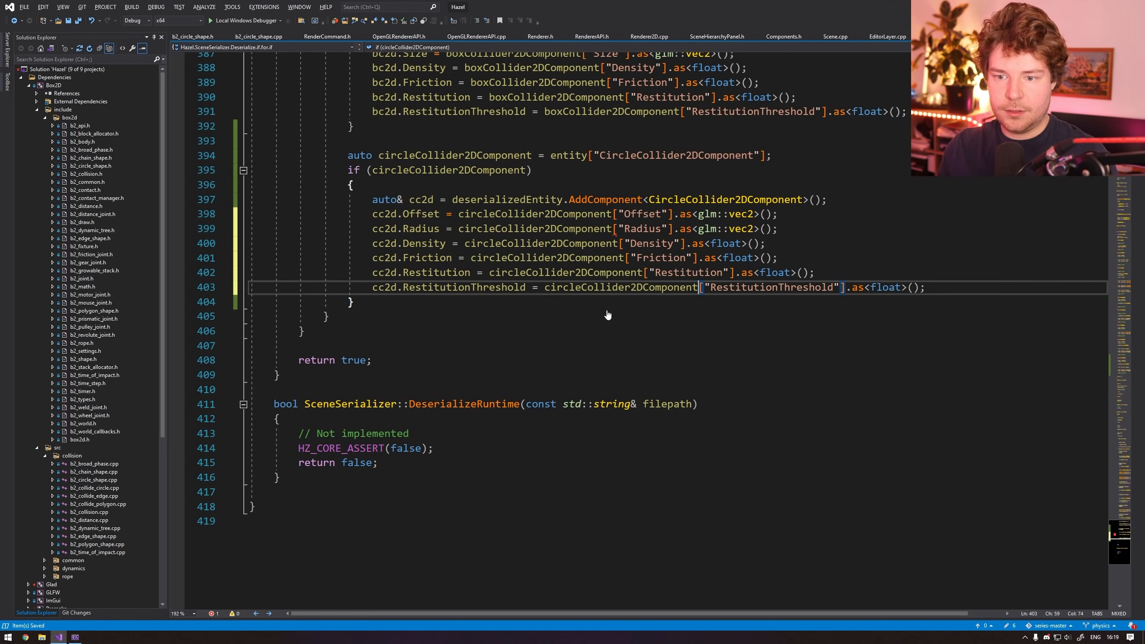
{"action": "double_click", "coordinate": [621, 287]}
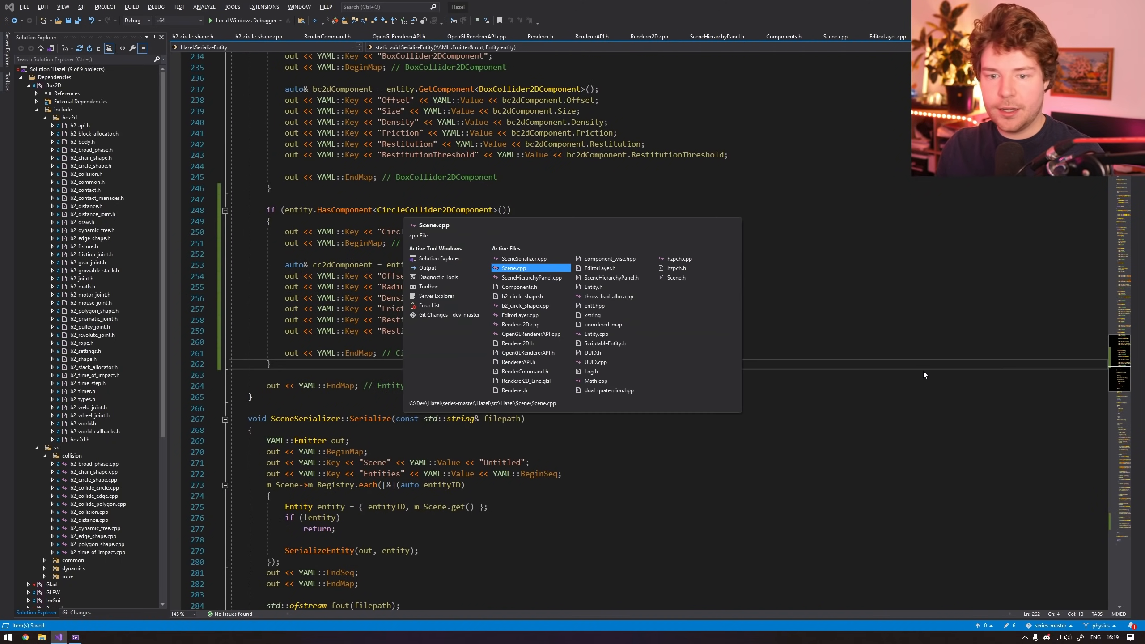
Add CopyComponent<CircleCollider2DComponent> to Scene::Copy, then build and launch Hazelnut.
{"action": "left_click", "coordinate": [513, 268]}
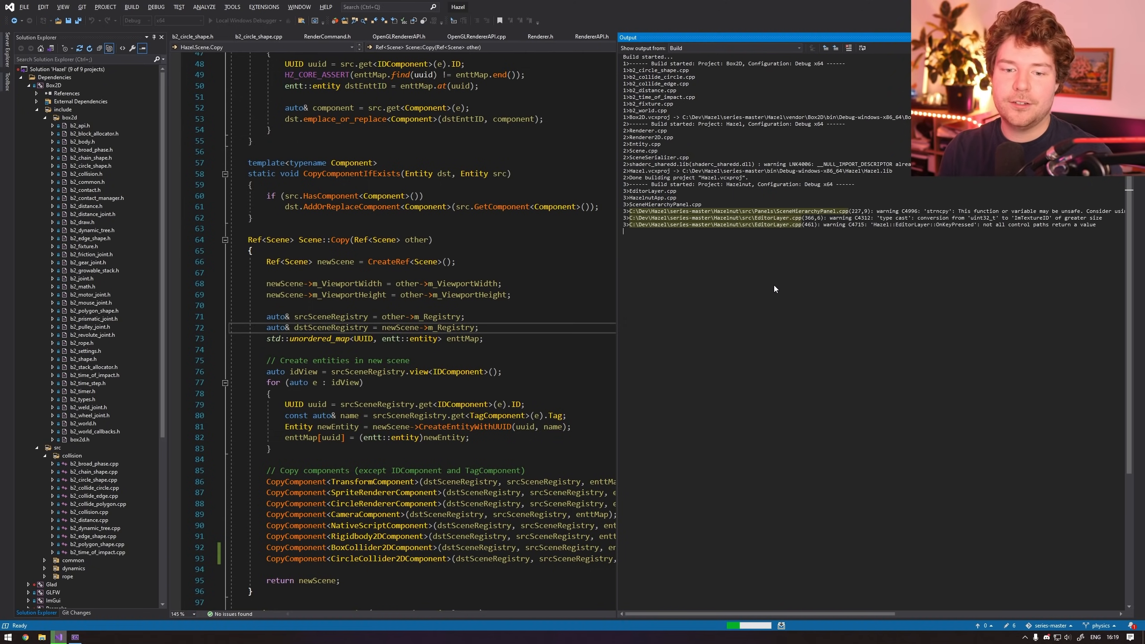
{"action": "left_click", "coordinate": [130, 6]}
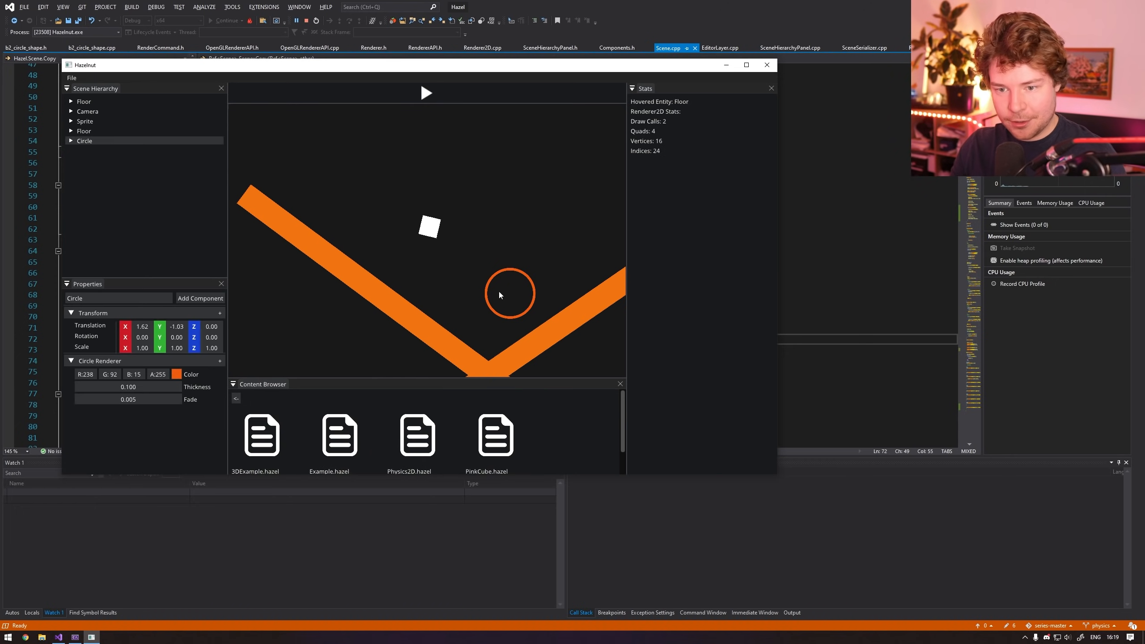
{"action": "left_click", "coordinate": [745, 64]}
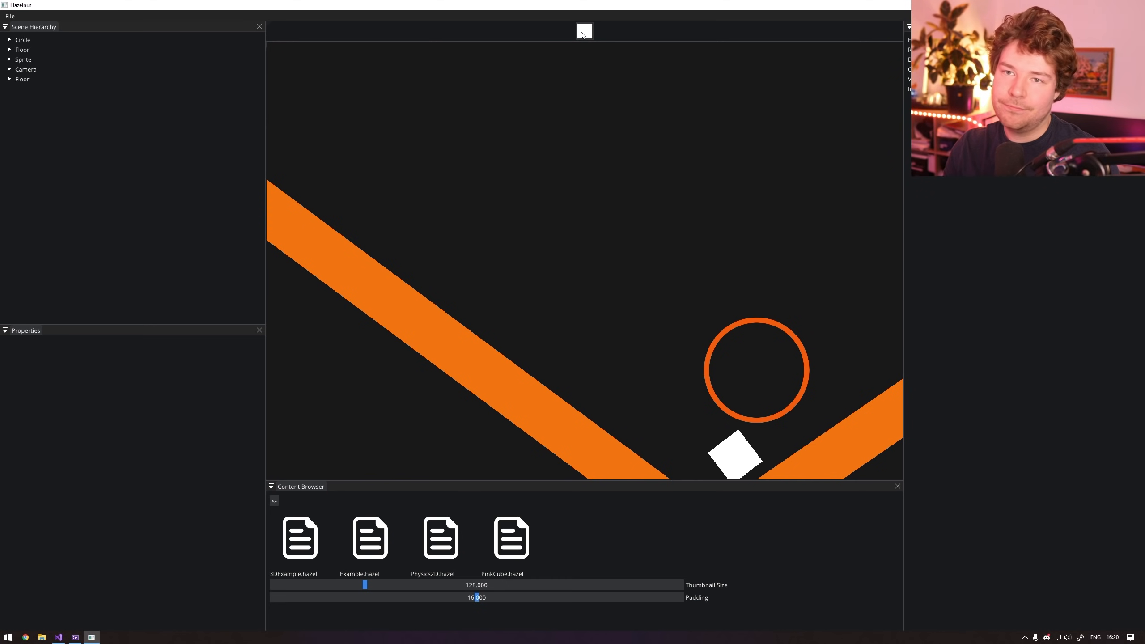
Run the physics test twice, inspecting the Circle entity's Circle Collider 2D between runs.
{"action": "left_click", "coordinate": [583, 31]}
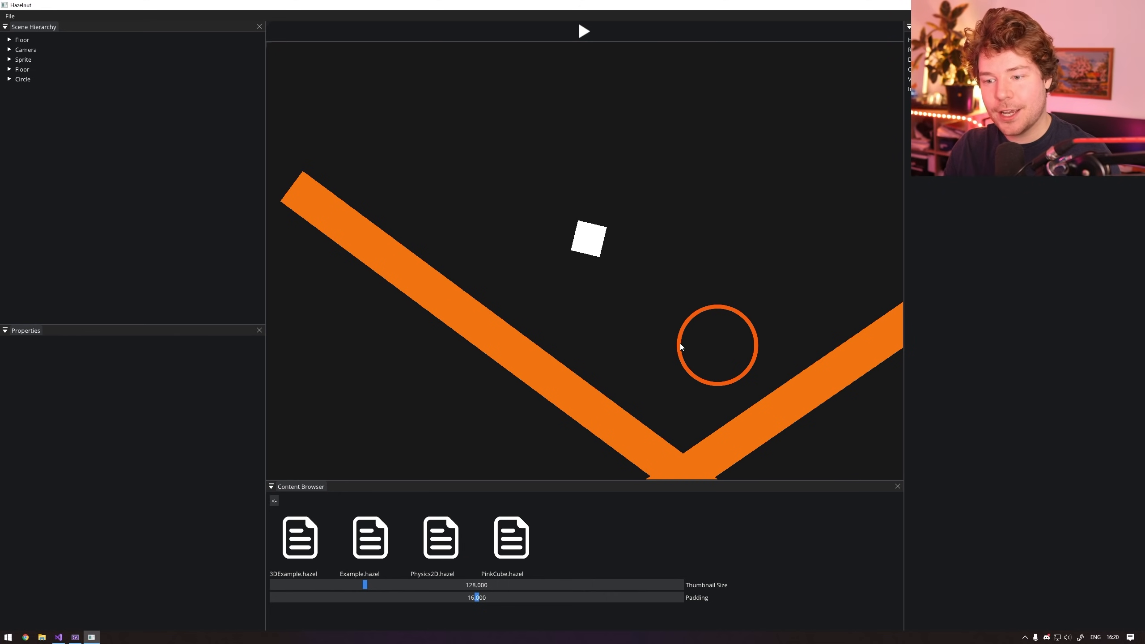
{"action": "left_click", "coordinate": [23, 78]}
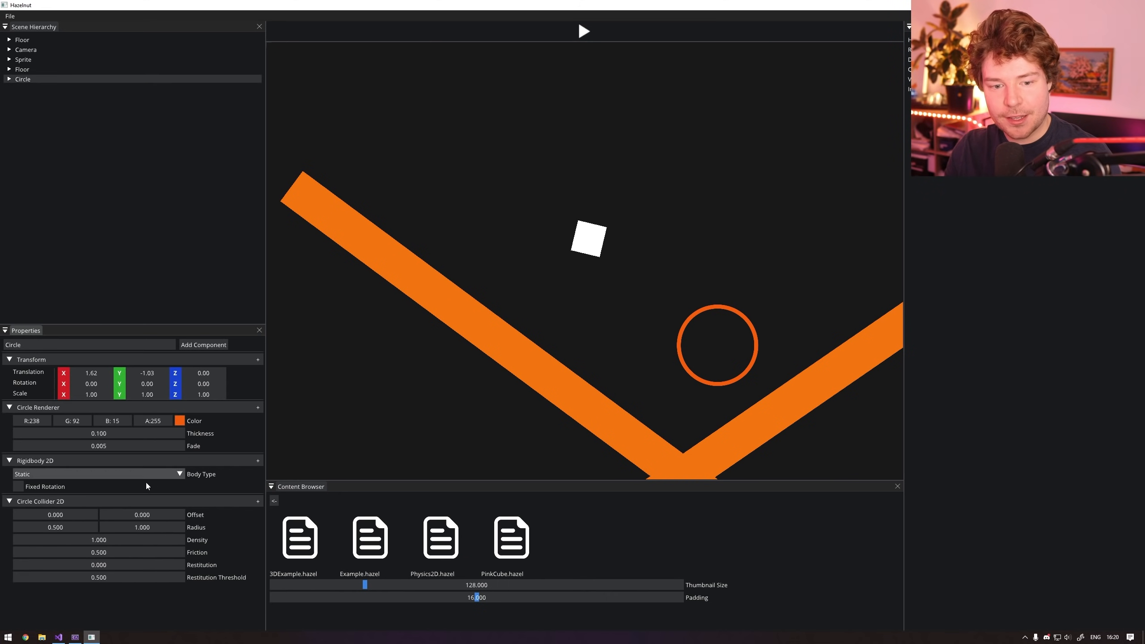
{"action": "left_click", "coordinate": [584, 32]}
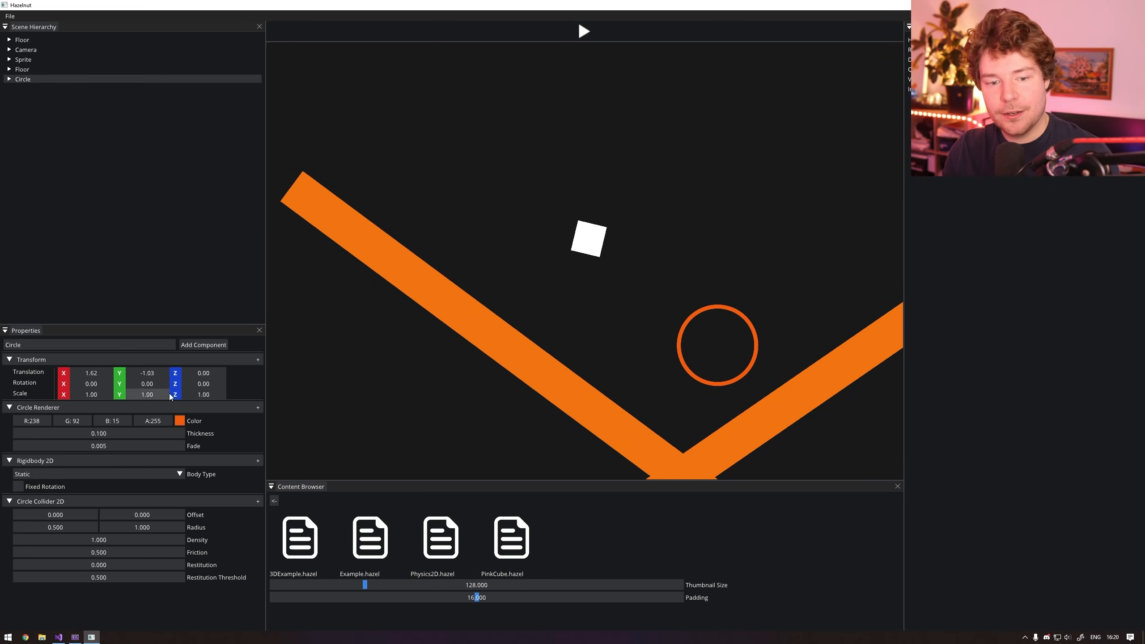
{"action": "left_click", "coordinate": [95, 474]}
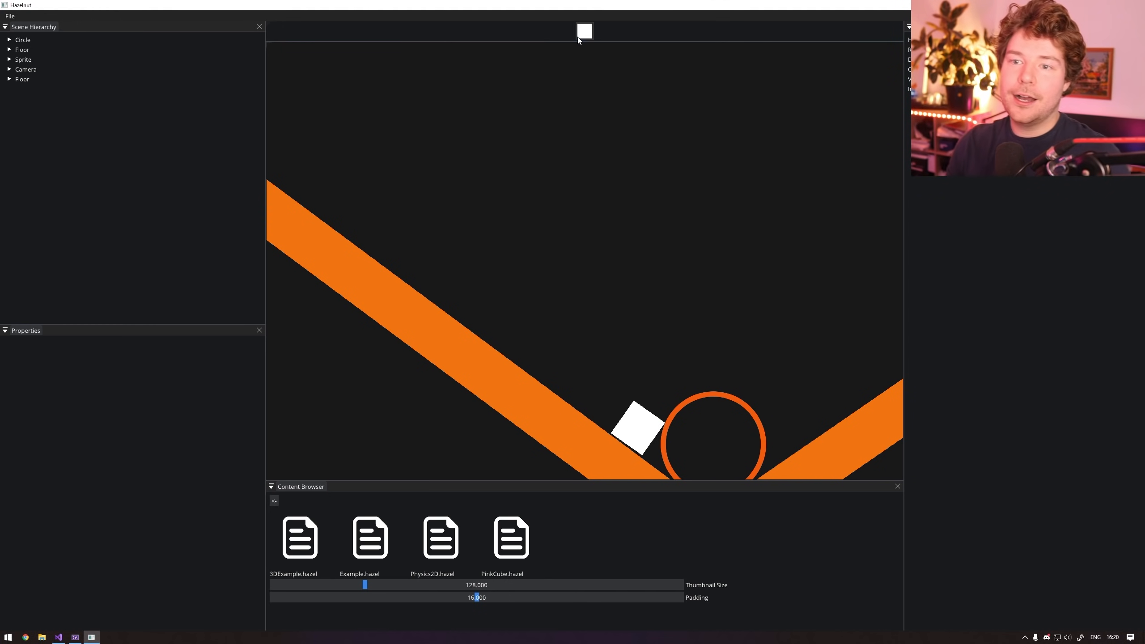
{"action": "left_click", "coordinate": [584, 32]}
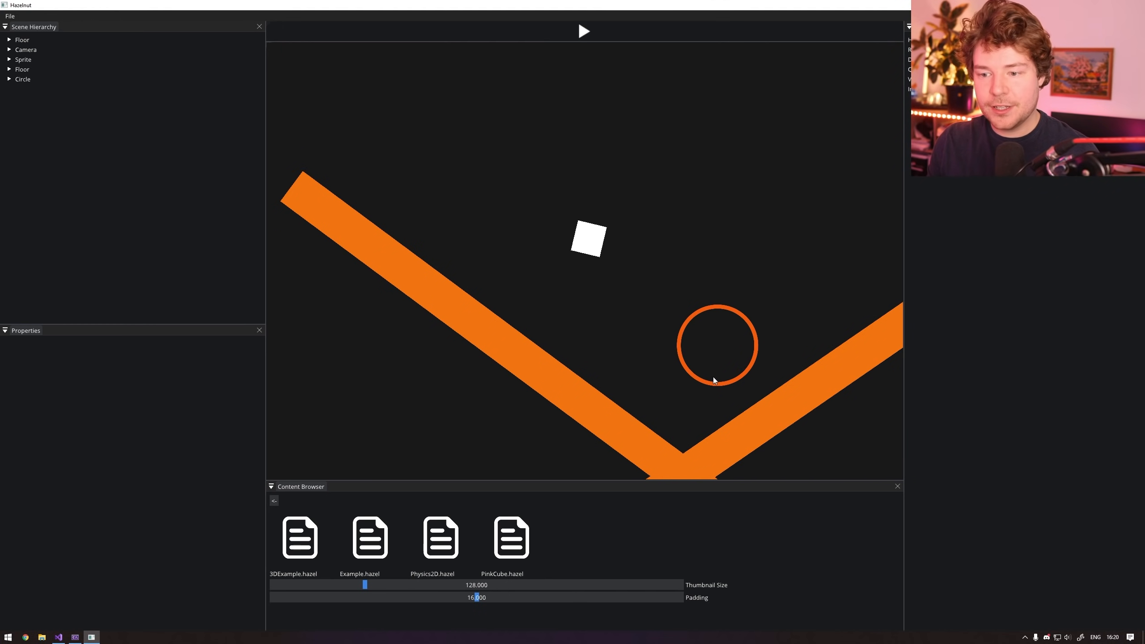
{"action": "left_click", "coordinate": [23, 78]}
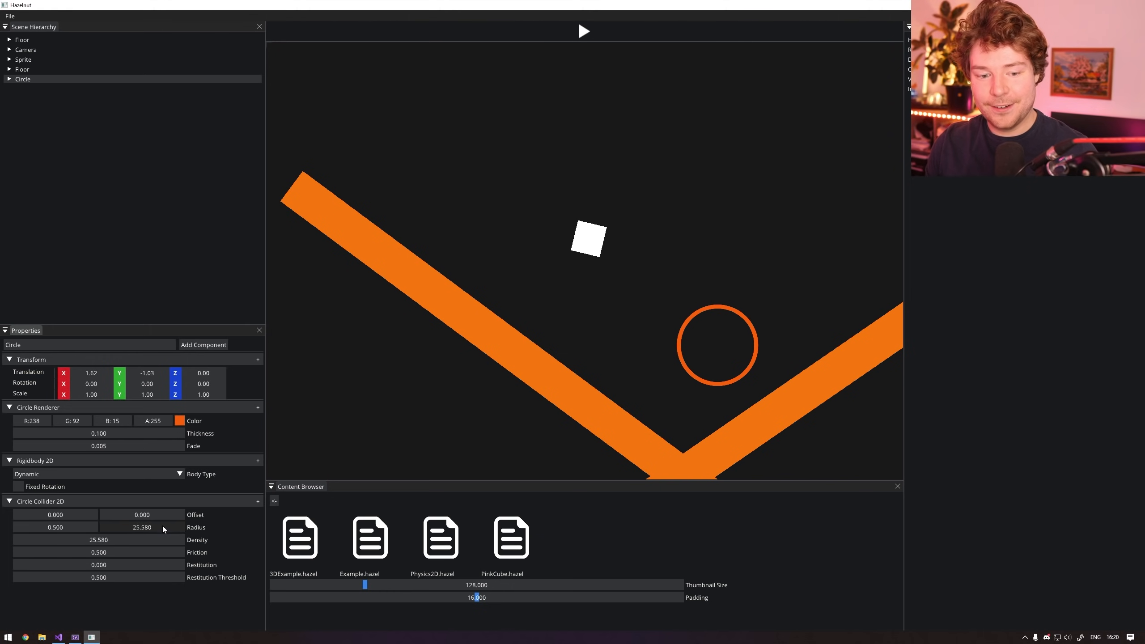
Stop the simulation and inspect the Circle and Camera entities.
{"action": "type", "text": "1.000"}
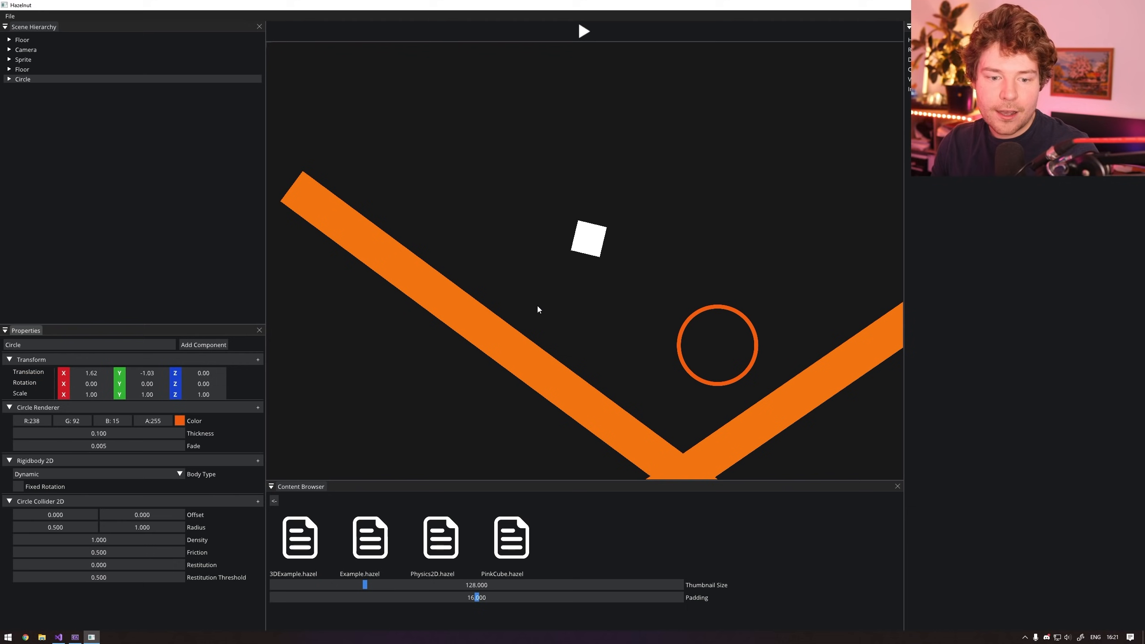
{"action": "left_click", "coordinate": [55, 514]}
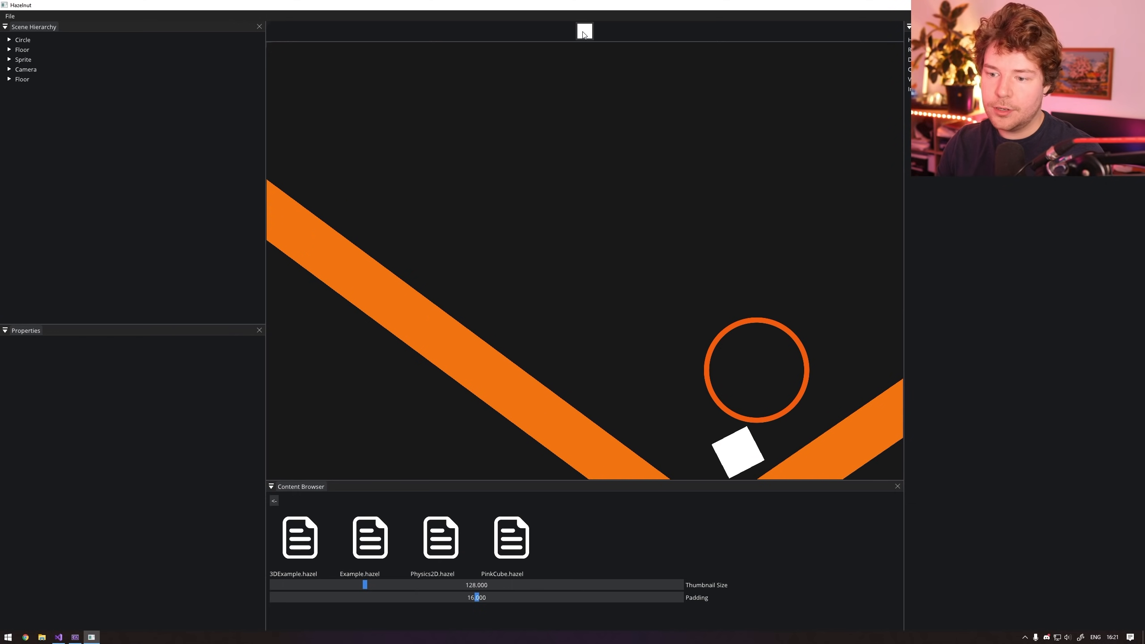
{"action": "left_click", "coordinate": [584, 31]}
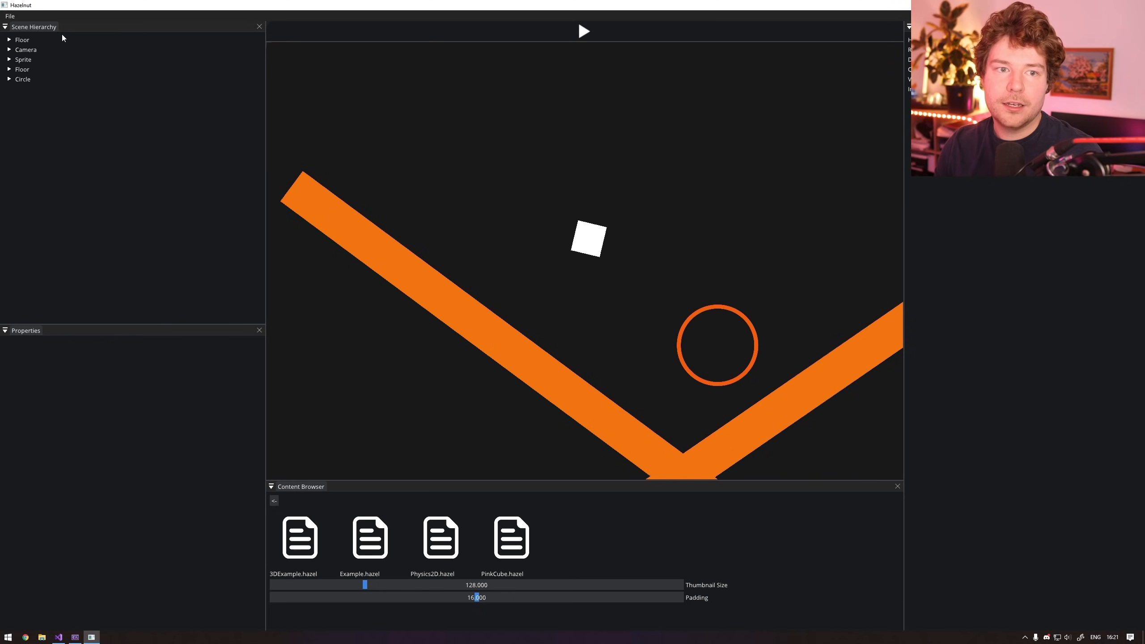
{"action": "left_click", "coordinate": [23, 79]}
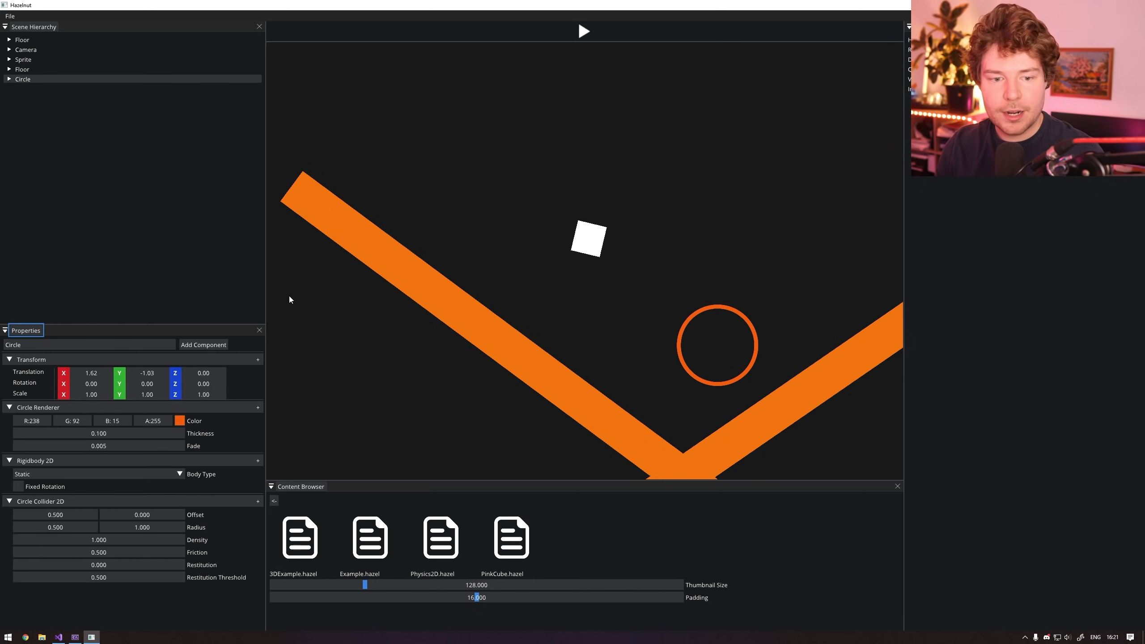
{"action": "left_click", "coordinate": [26, 49]}
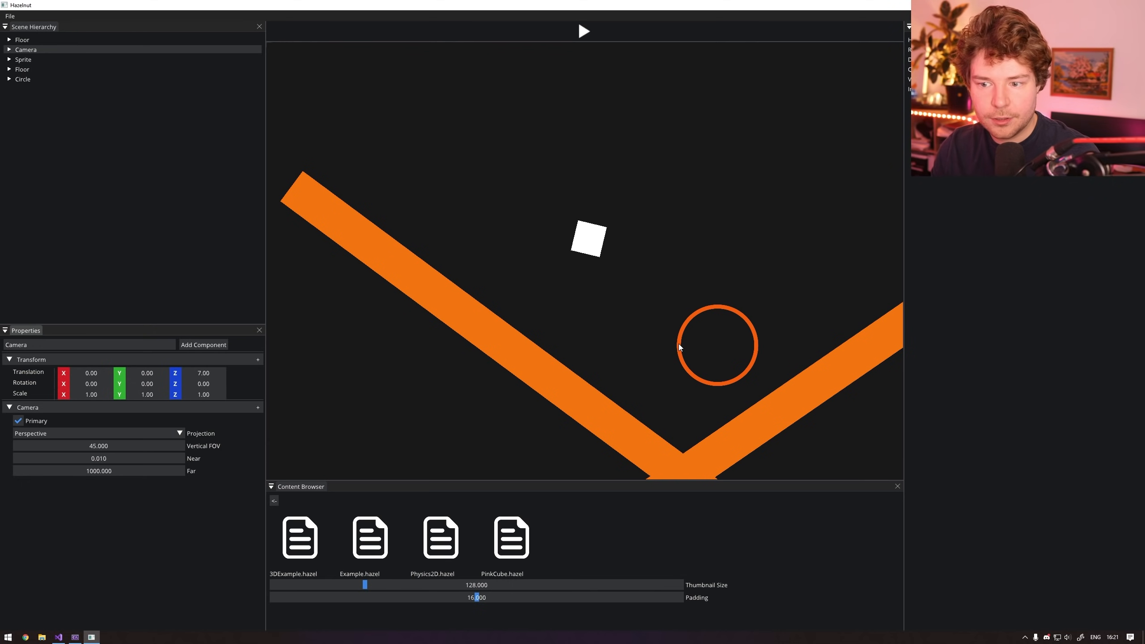
{"action": "left_click", "coordinate": [23, 79]}
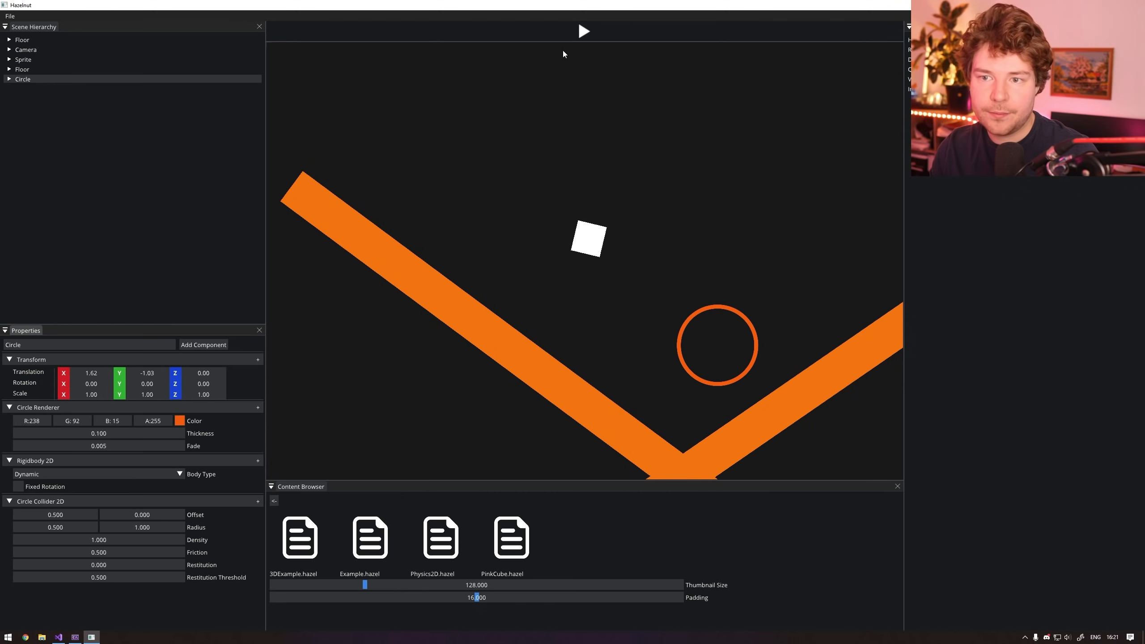
Replay the physics scene repeatedly as the circle and square fall between the floors.
{"action": "left_click", "coordinate": [583, 31]}
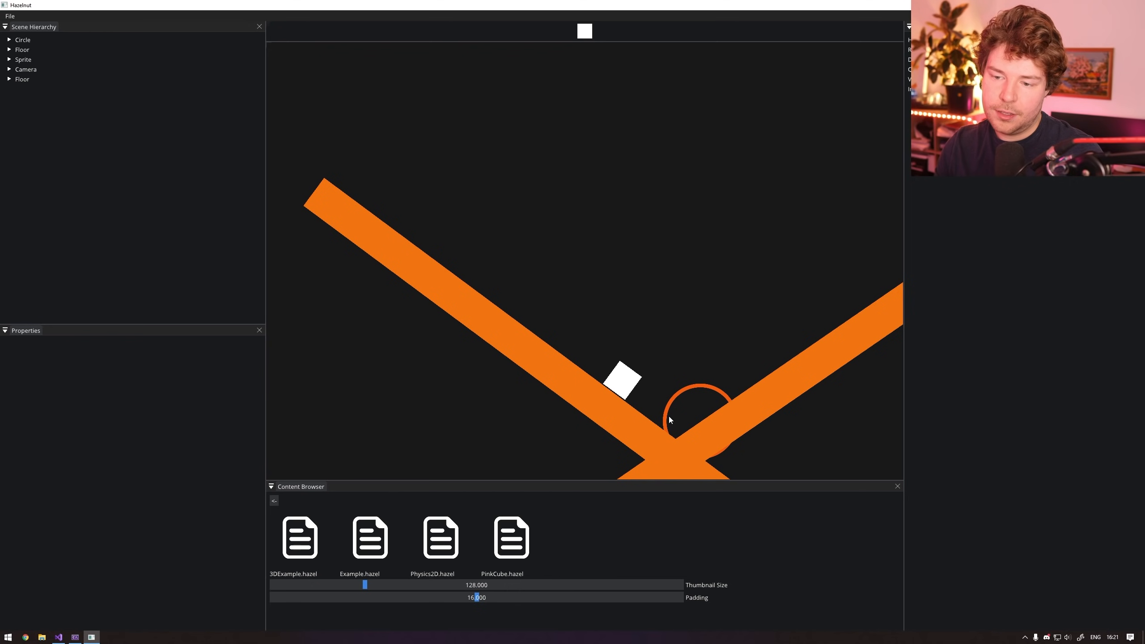
{"action": "mouse_move", "coordinate": [669, 346]}
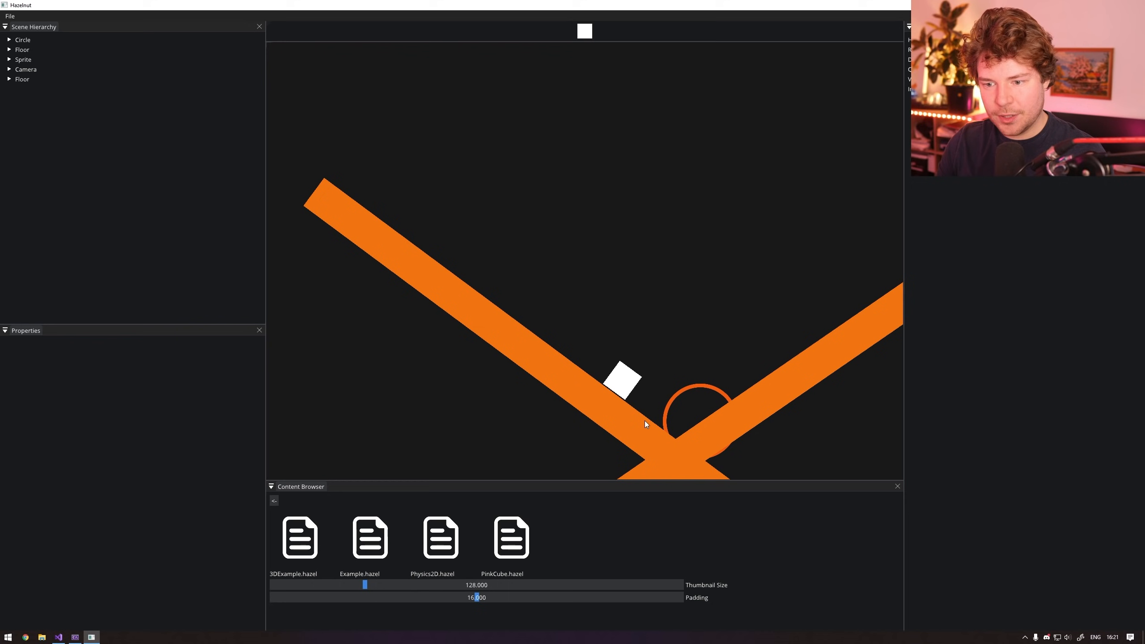
{"action": "mouse_move", "coordinate": [715, 373]}
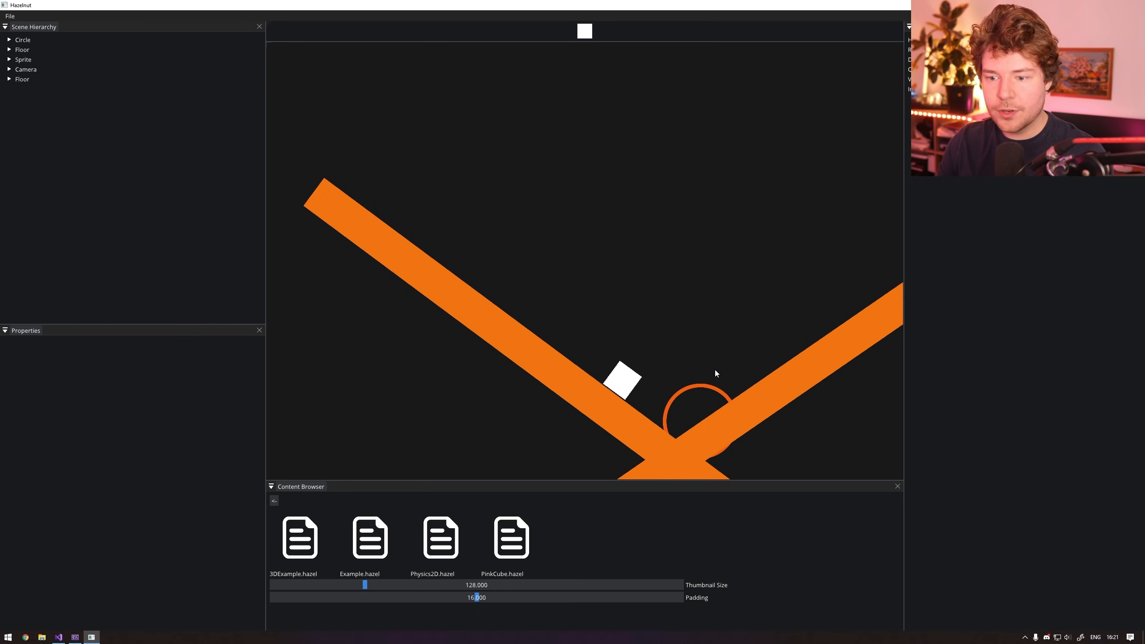
{"action": "mouse_move", "coordinate": [707, 433]}
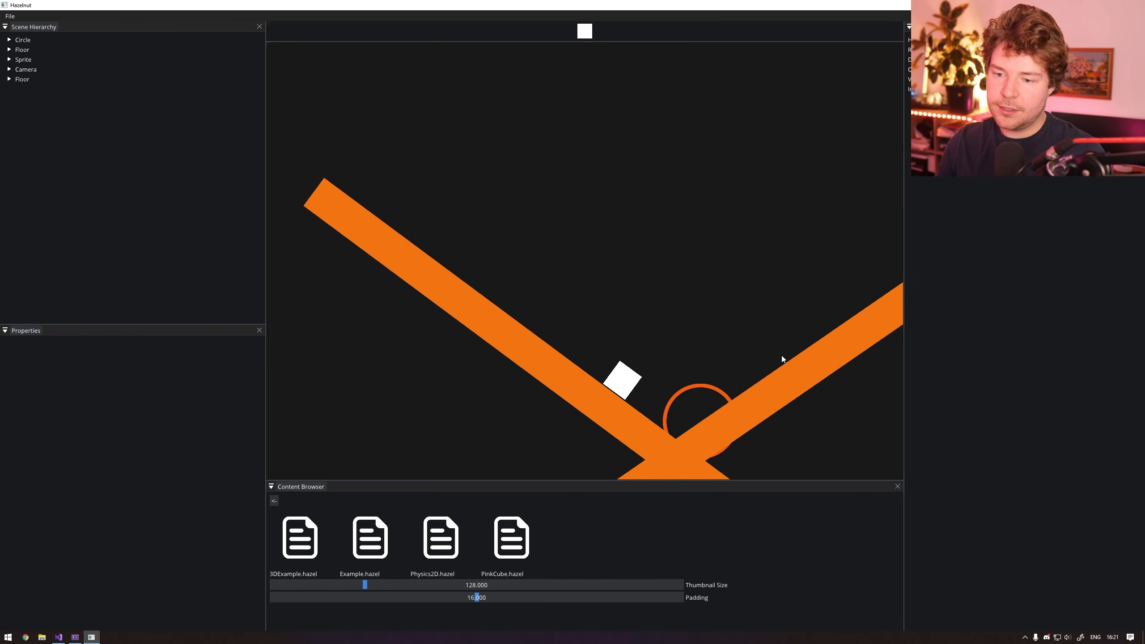
{"action": "left_click", "coordinate": [583, 31]}
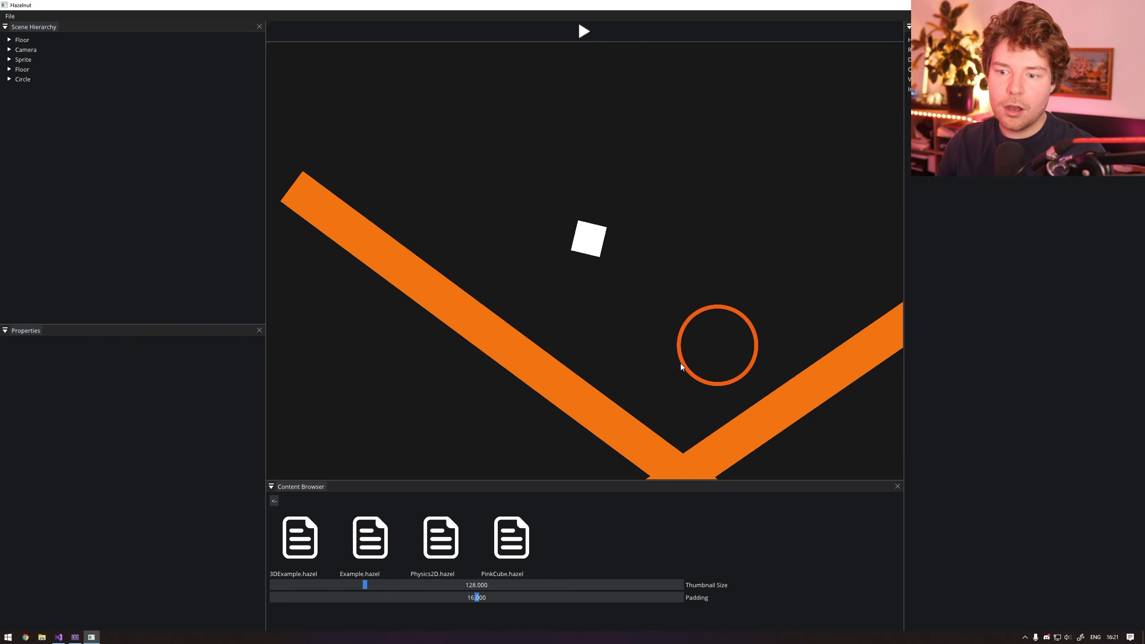
{"action": "left_click", "coordinate": [23, 79]}
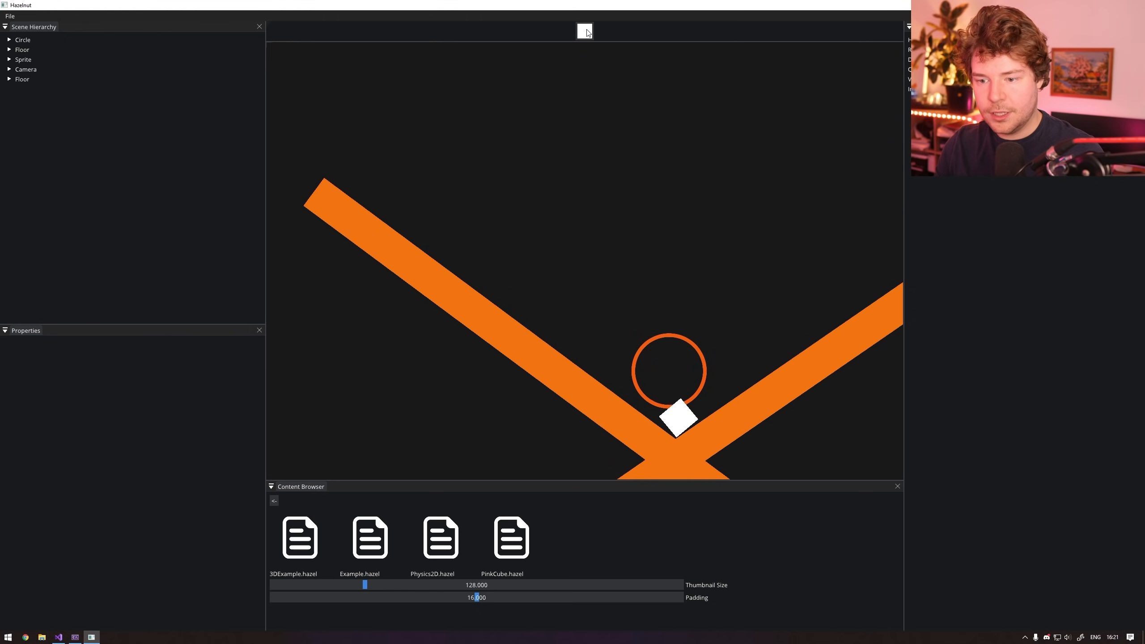
{"action": "left_click", "coordinate": [584, 31]}
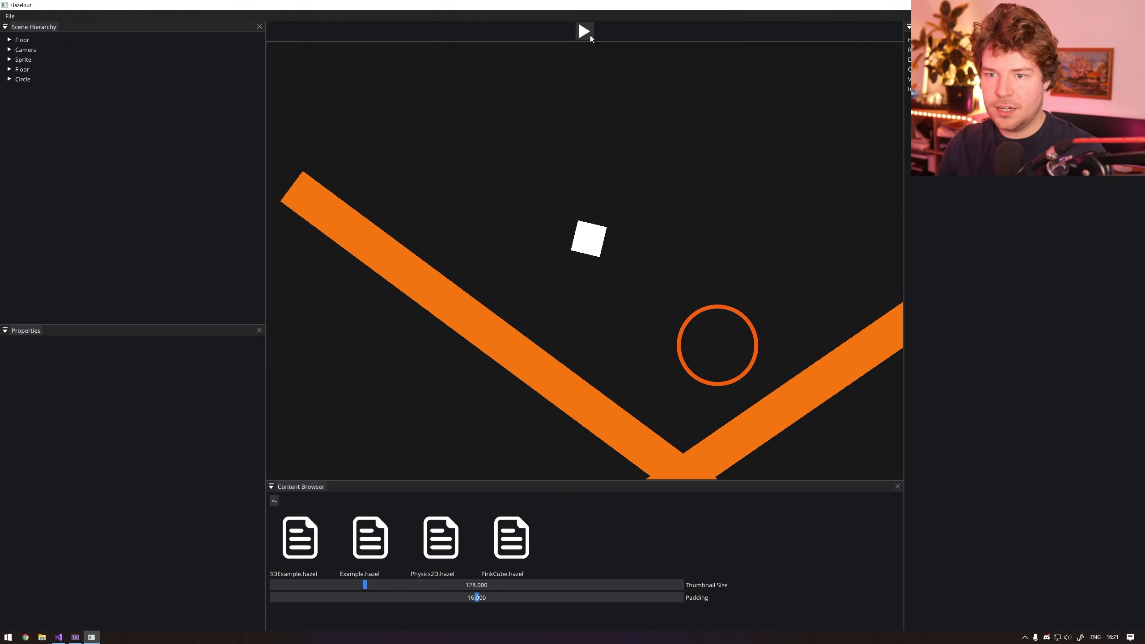
{"action": "left_click", "coordinate": [583, 31]}
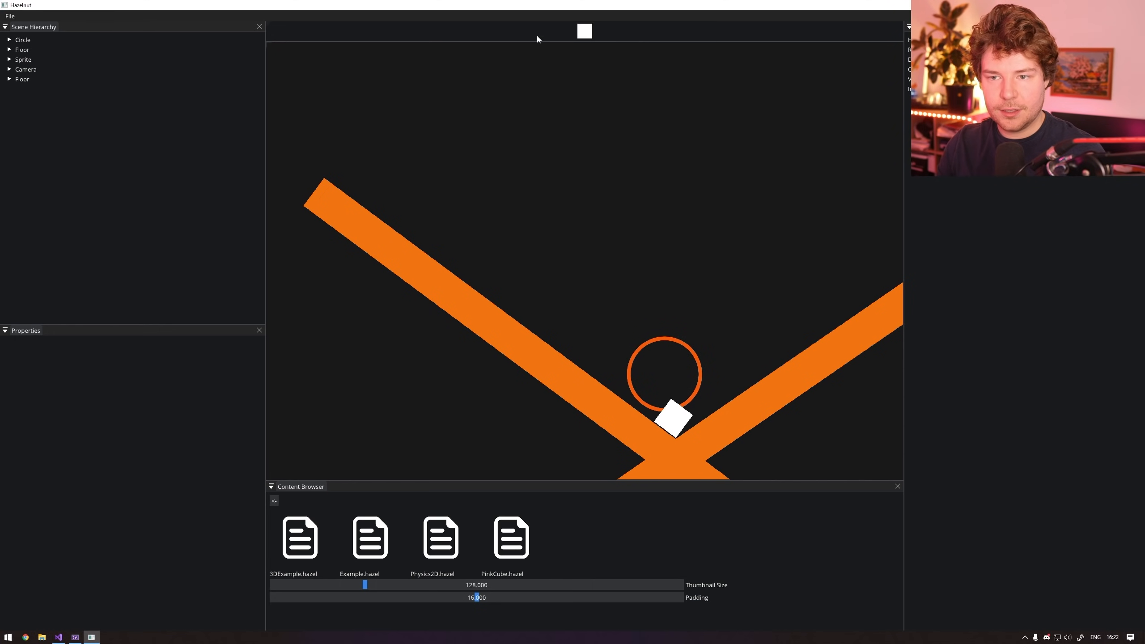
Drag the circle sideways, select the Camera, and run a quick physics test.
{"action": "left_click", "coordinate": [583, 32]}
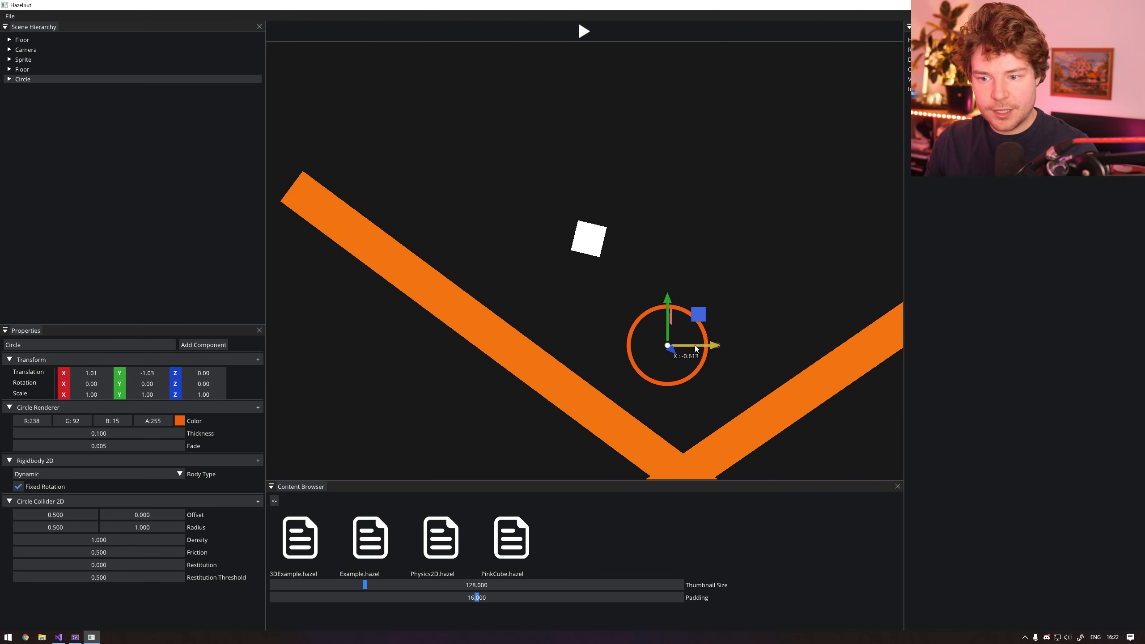
{"action": "left_click_drag", "start_coordinate": [708, 345], "coordinate": [727, 346]}
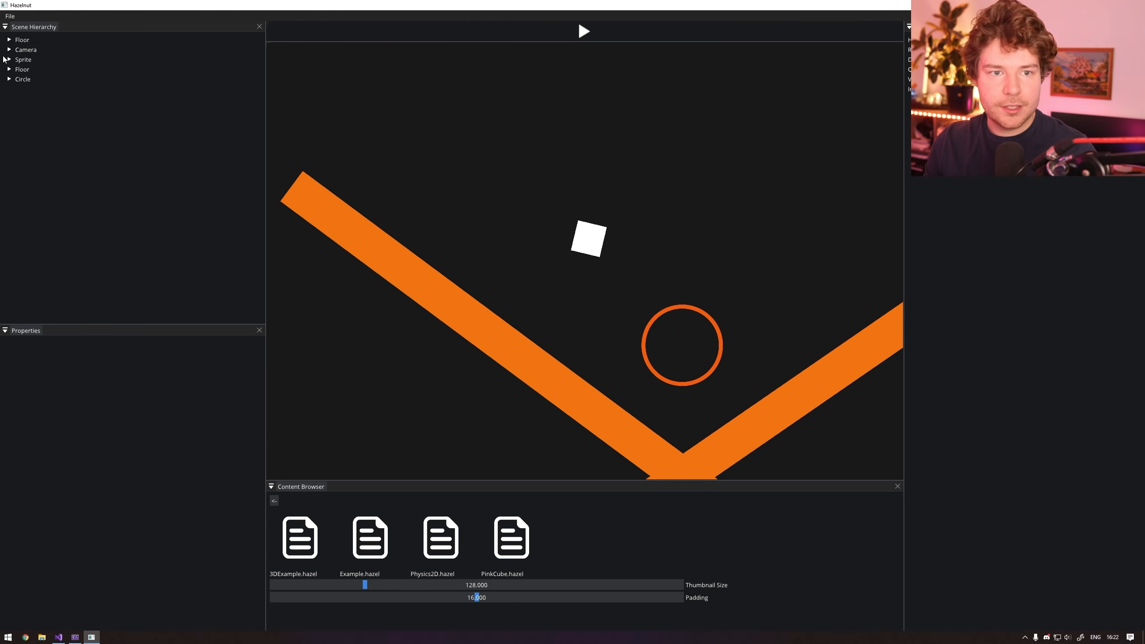
{"action": "left_click", "coordinate": [25, 49]}
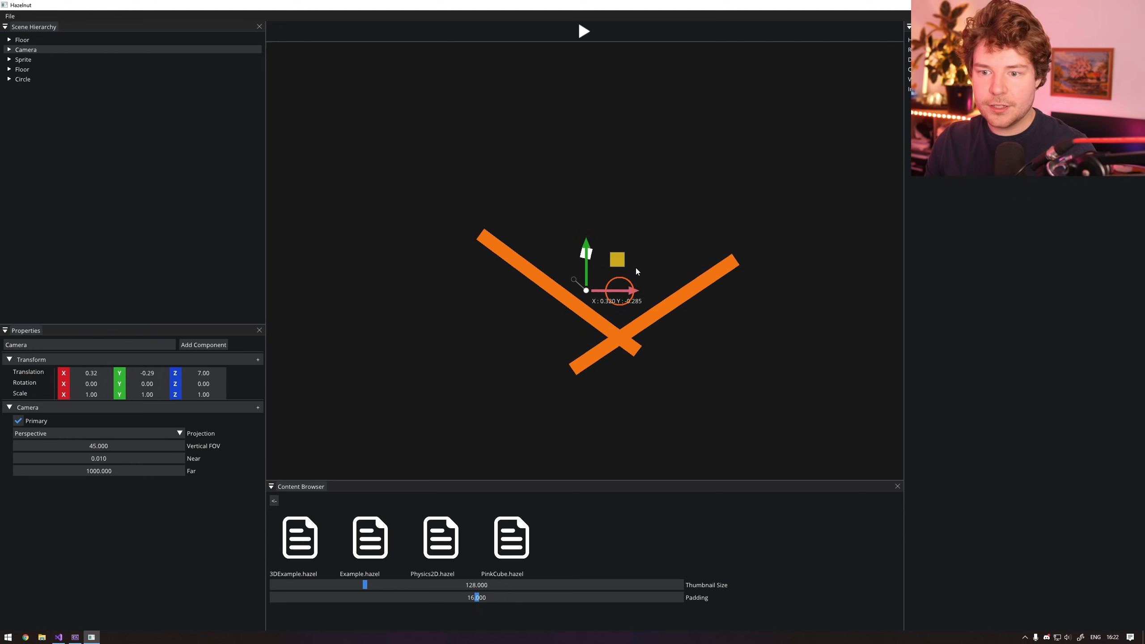
{"action": "left_click", "coordinate": [583, 32]}
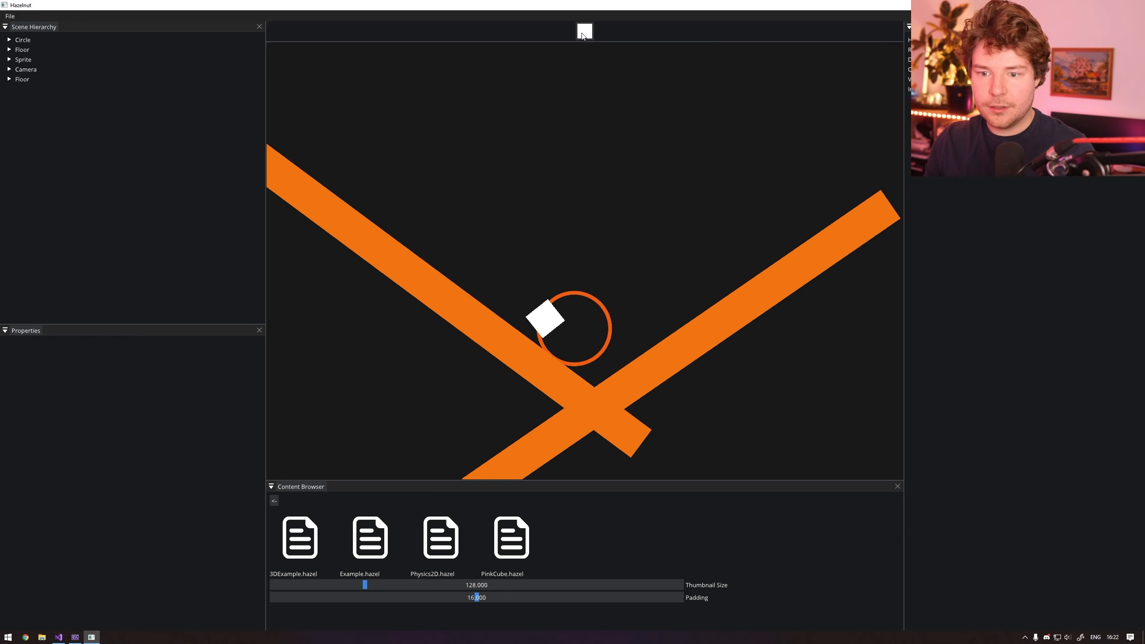
{"action": "left_click", "coordinate": [584, 31]}
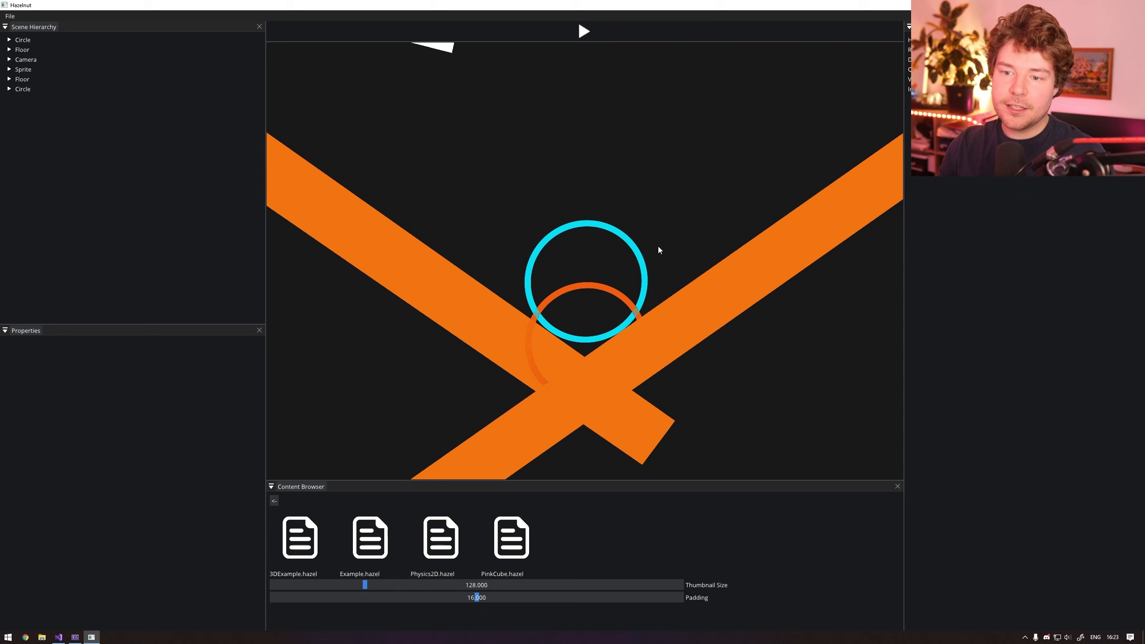
Select the cyan circle and run a short play-and-stop physics test.
{"action": "left_click", "coordinate": [23, 89]}
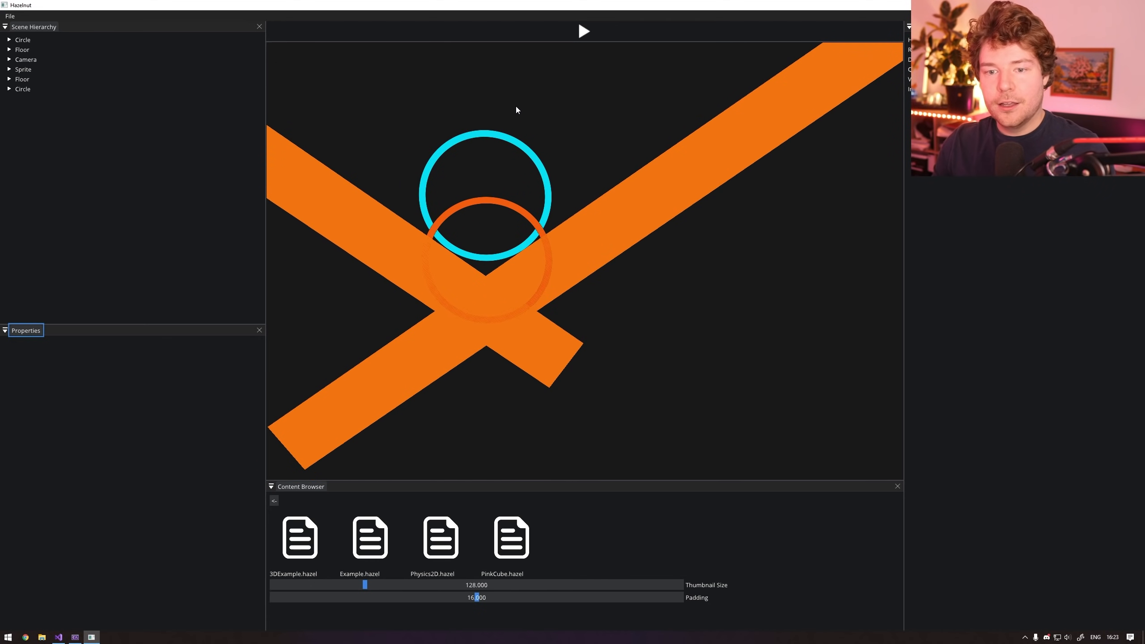
{"action": "mouse_move", "coordinate": [461, 210]}
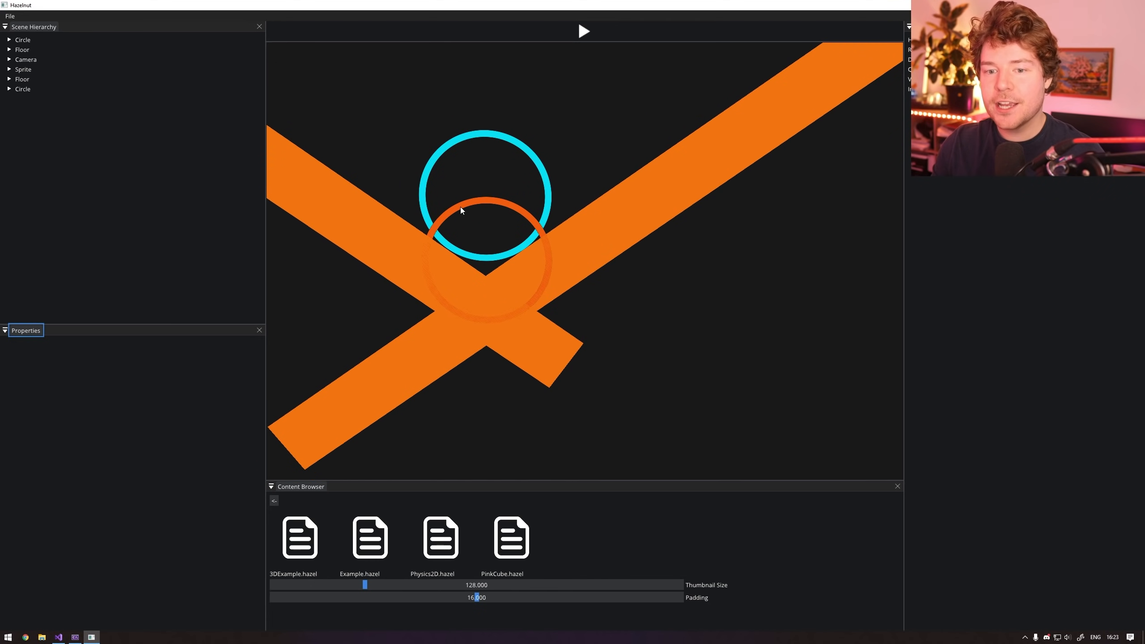
{"action": "left_click", "coordinate": [23, 40]}
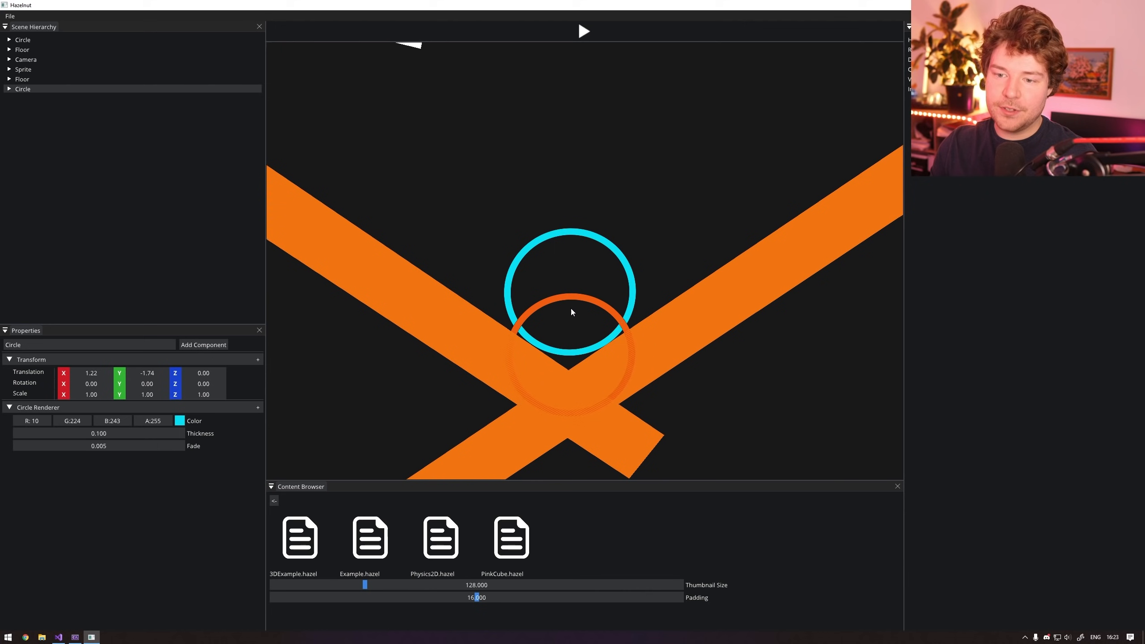
{"action": "left_click", "coordinate": [583, 30]}
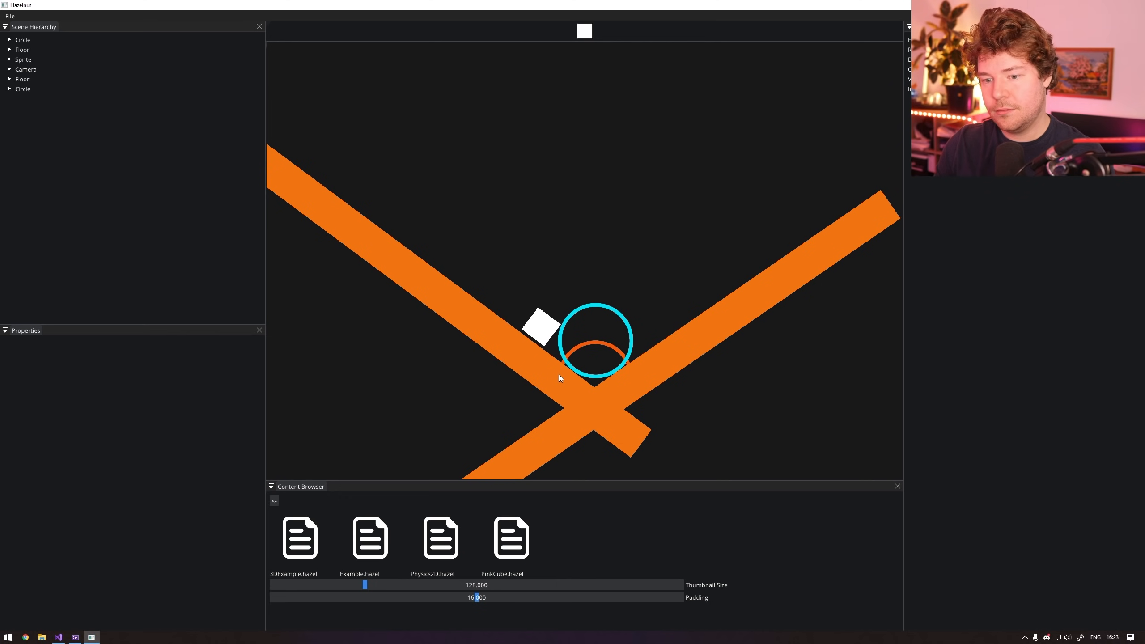
{"action": "left_click", "coordinate": [583, 31]}
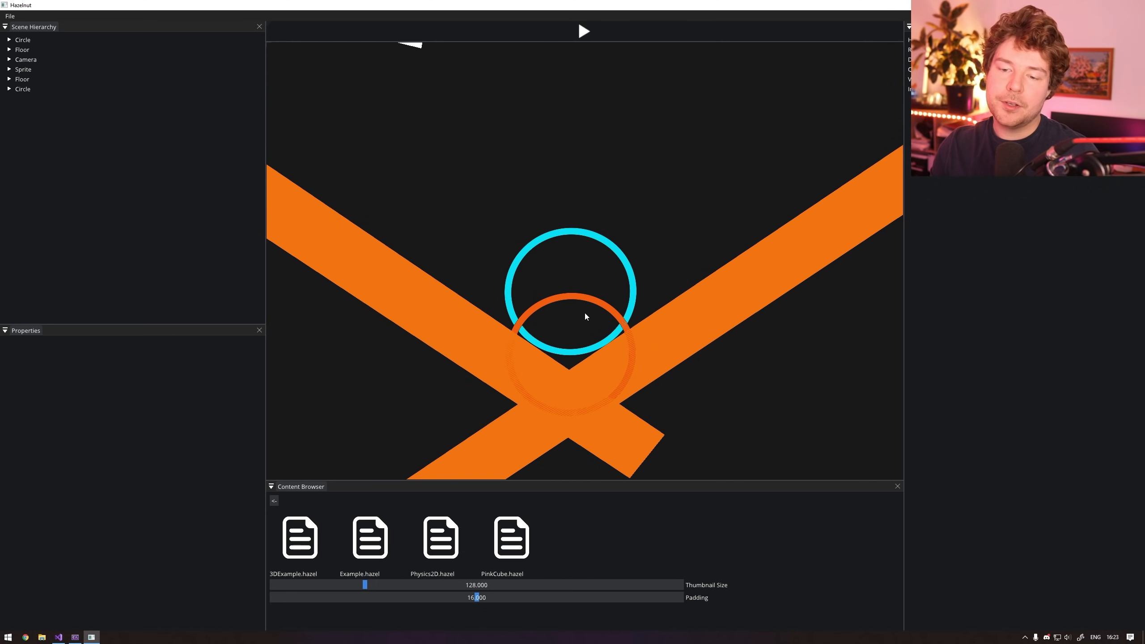
{"action": "mouse_move", "coordinate": [509, 273]}
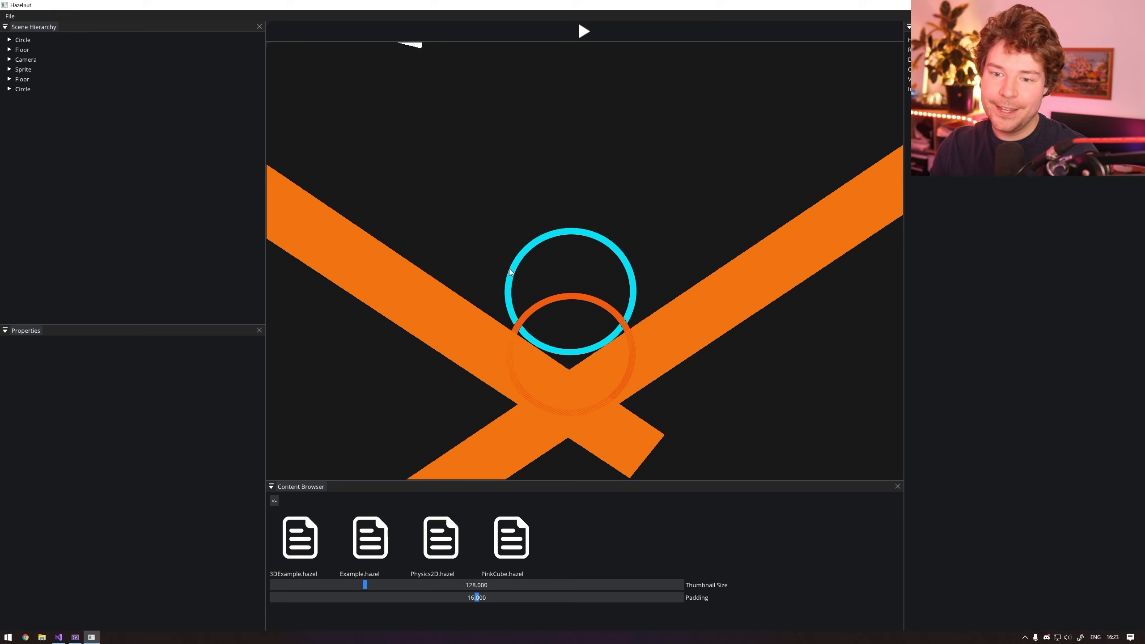
{"action": "left_click", "coordinate": [22, 89]}
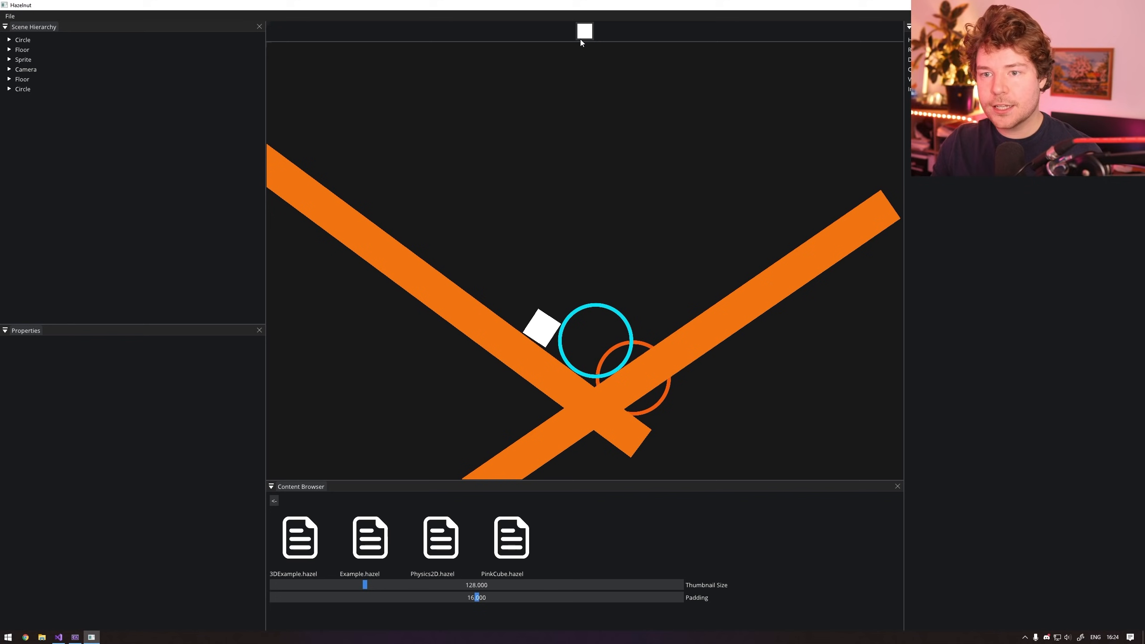
Stop the rerun once the cyan circle settles beside the white square.
{"action": "left_click", "coordinate": [583, 31]}
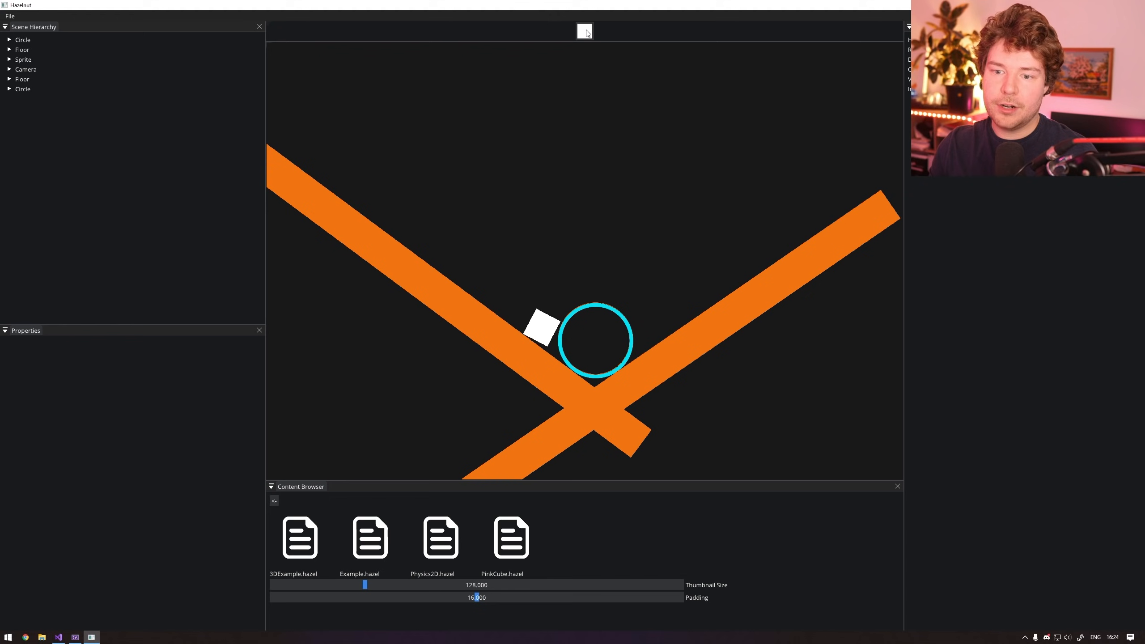
{"action": "left_click", "coordinate": [583, 32]}
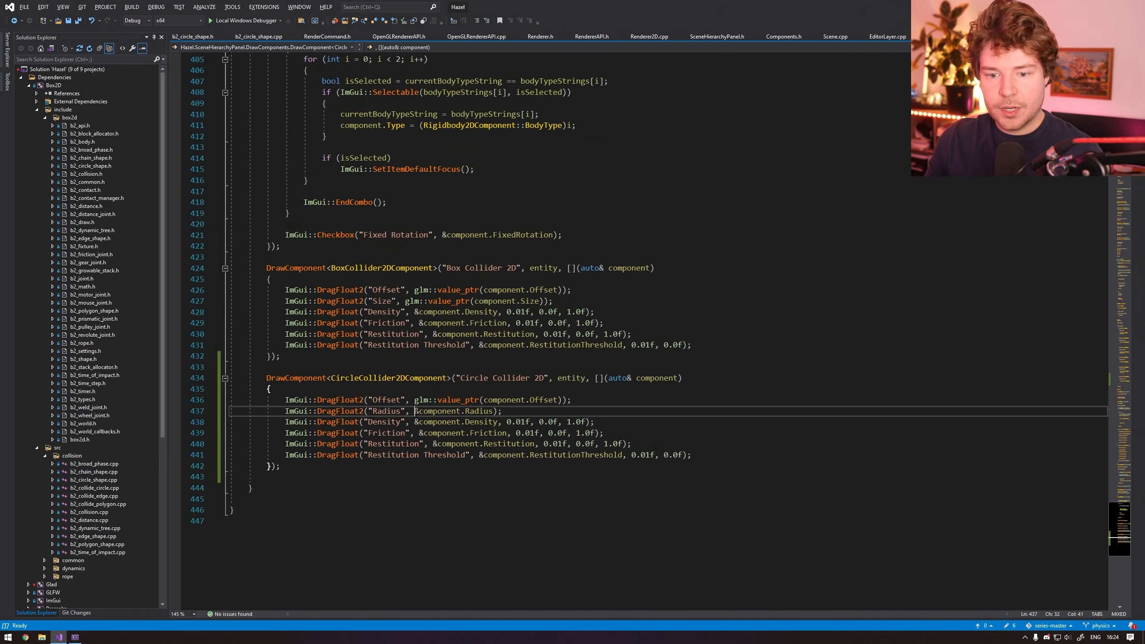
Select the Radius label in the Circle Collider 2D drawing code.
{"action": "double_click", "coordinate": [477, 411]}
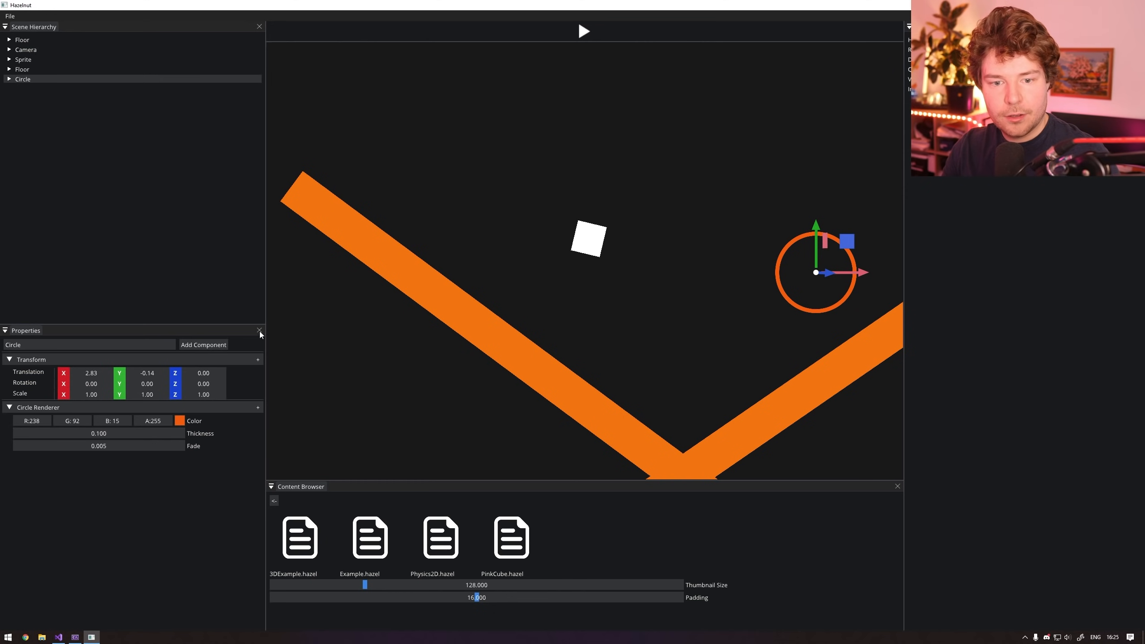
Add a Circle Collider 2D to the orange circle, then deselect it via the Camera.
{"action": "left_click", "coordinate": [203, 344]}
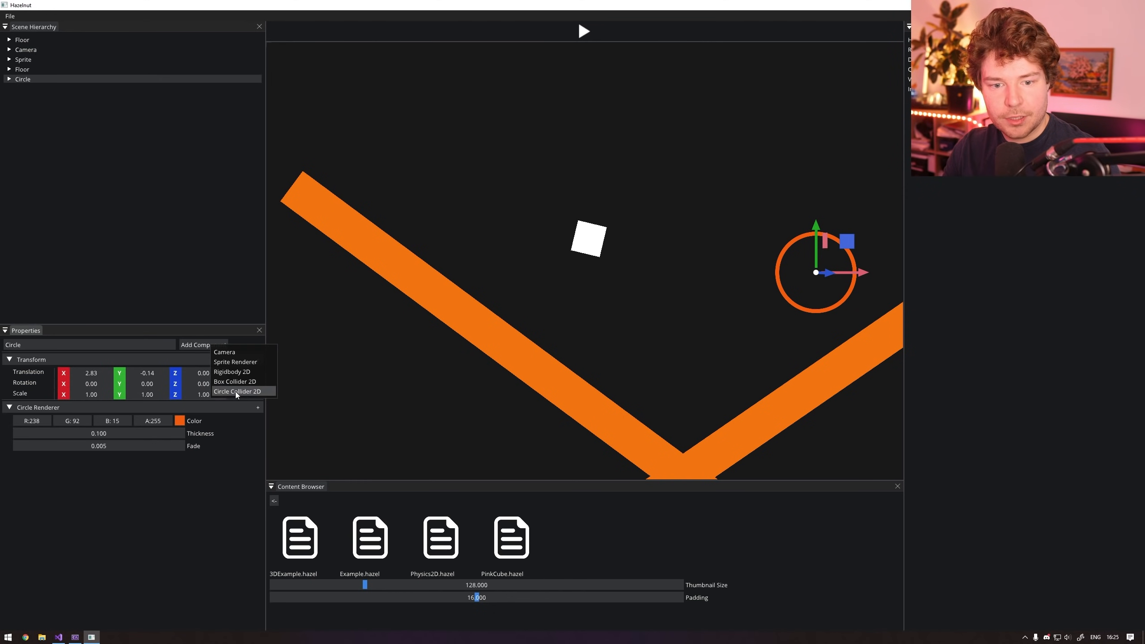
{"action": "left_click", "coordinate": [236, 392]}
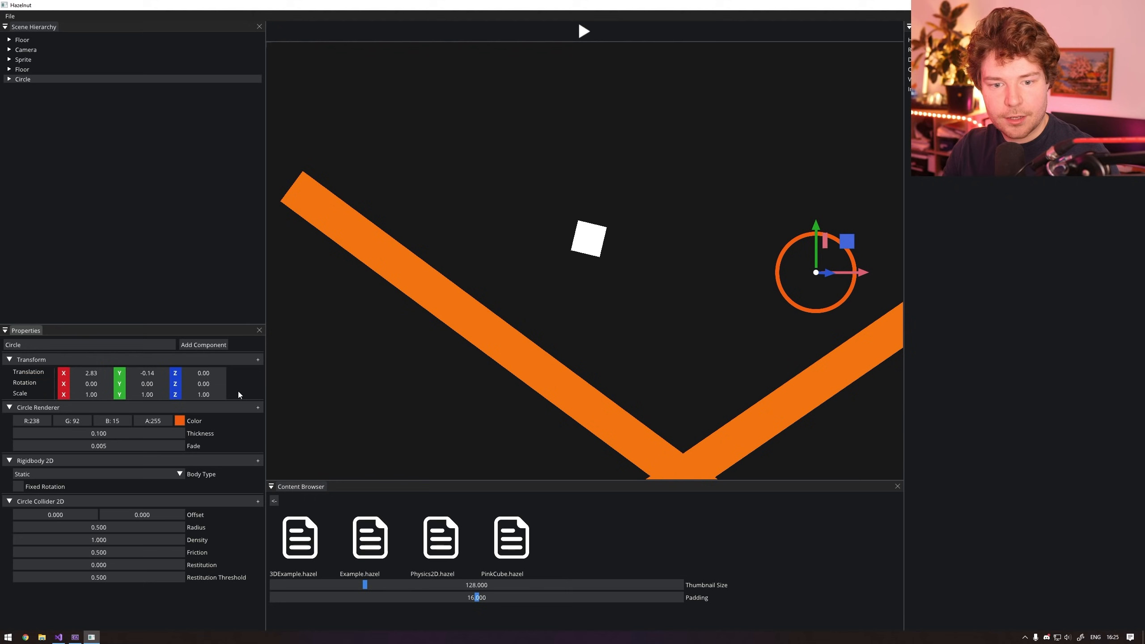
{"action": "left_click", "coordinate": [99, 473]}
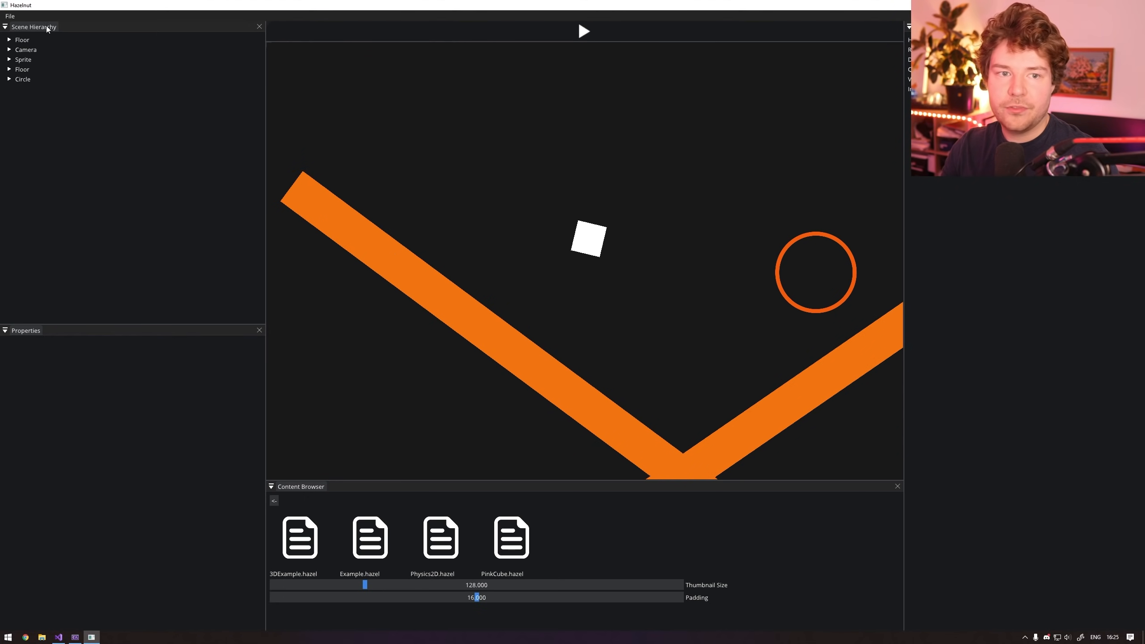
{"action": "left_click", "coordinate": [25, 48]}
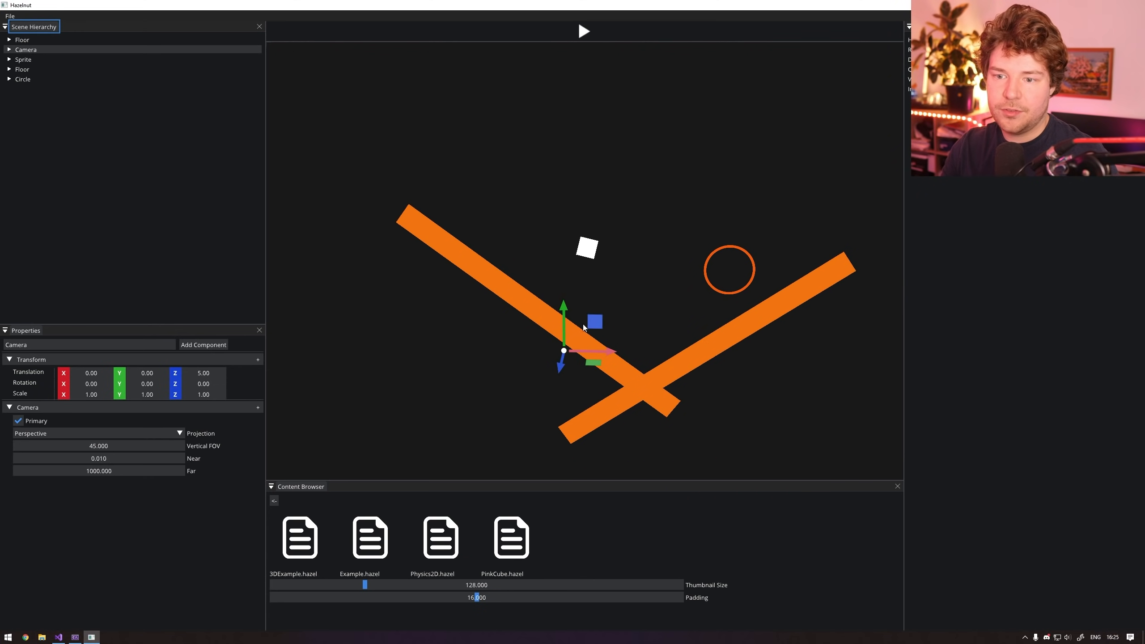